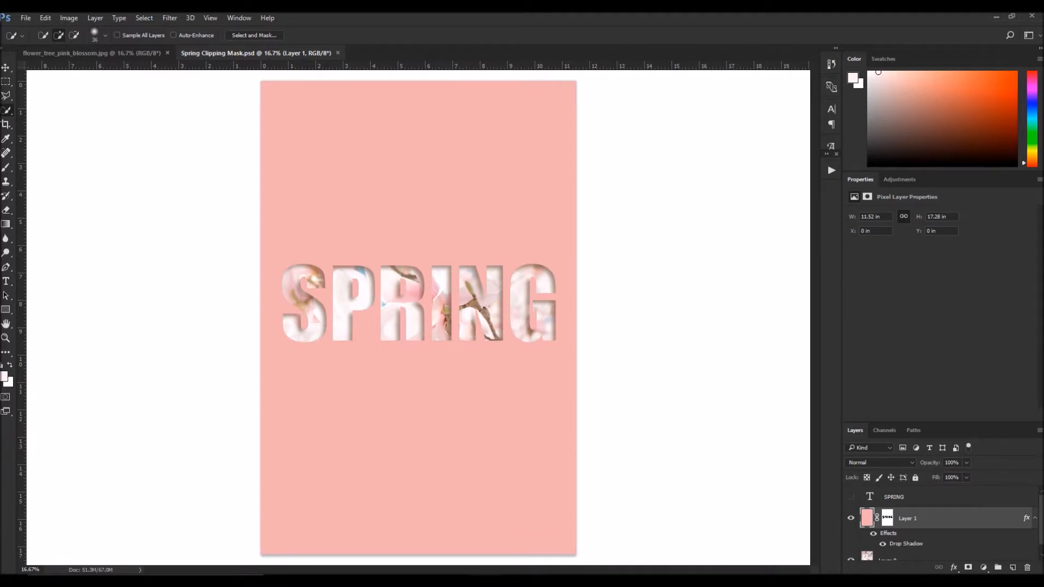
mouse_move(414, 339)
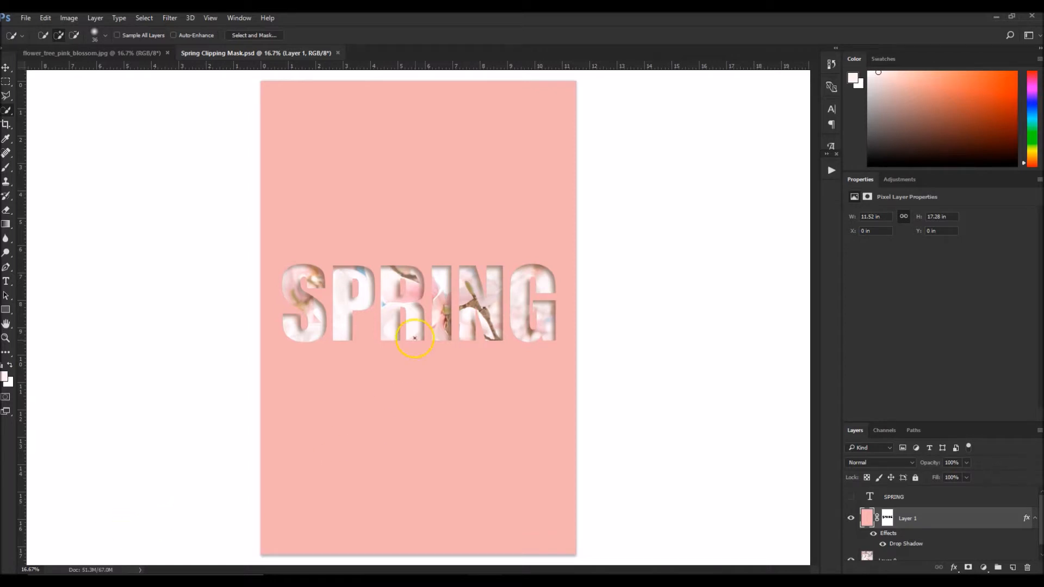
mouse_move(374, 388)
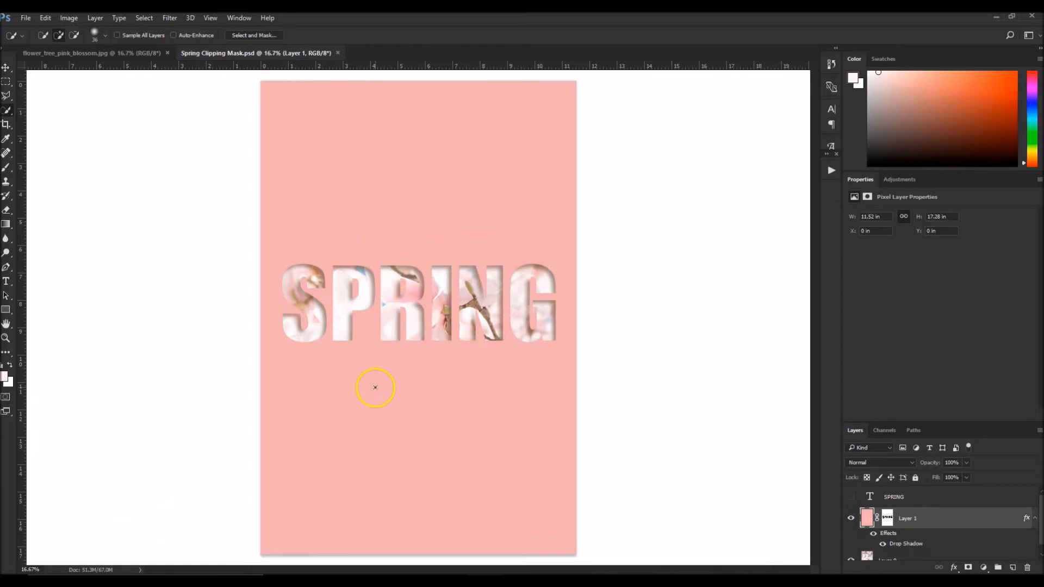
mouse_move(304, 347)
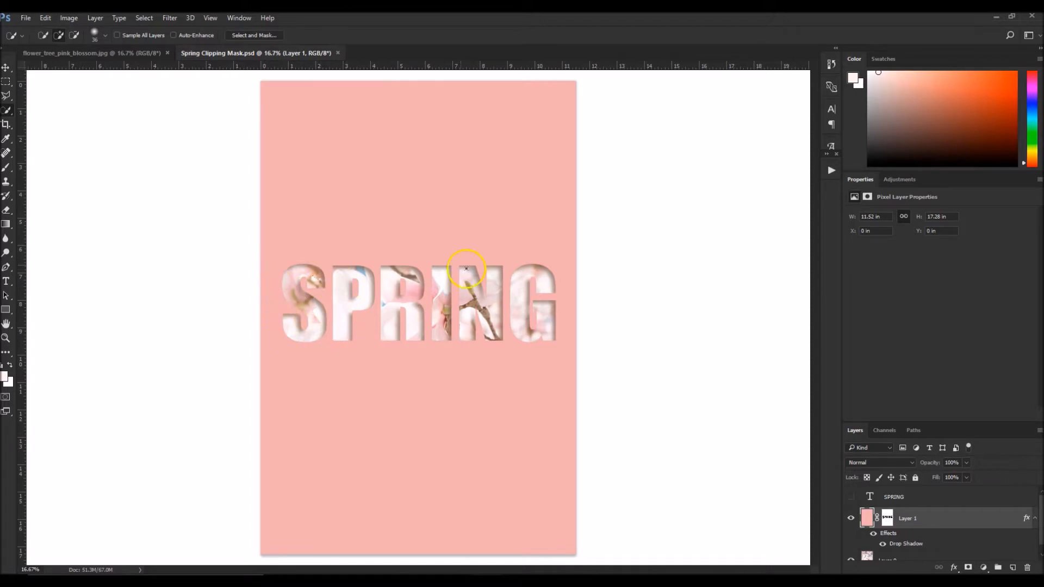
mouse_move(478, 318)
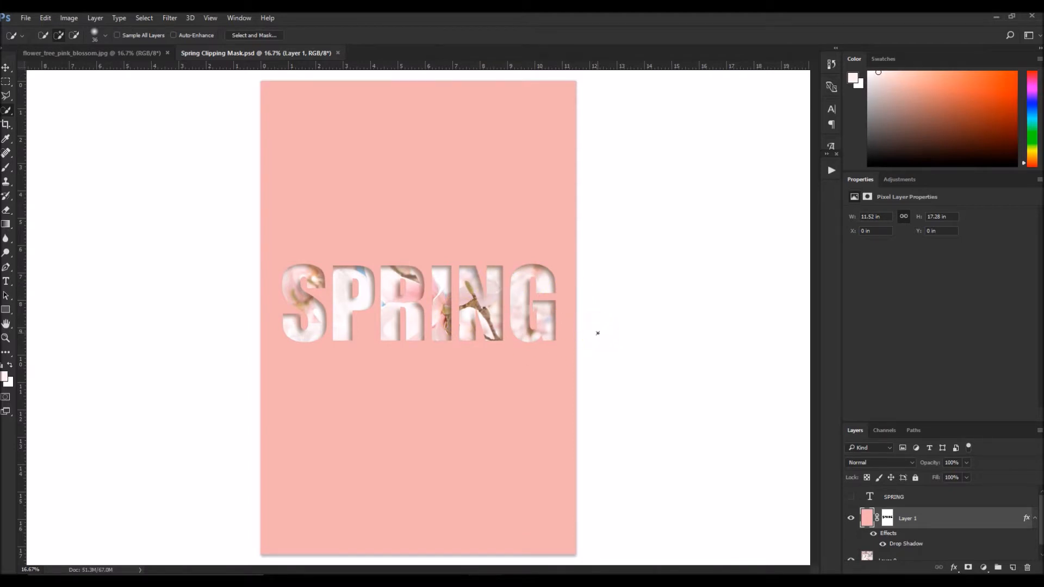
mouse_move(621, 329)
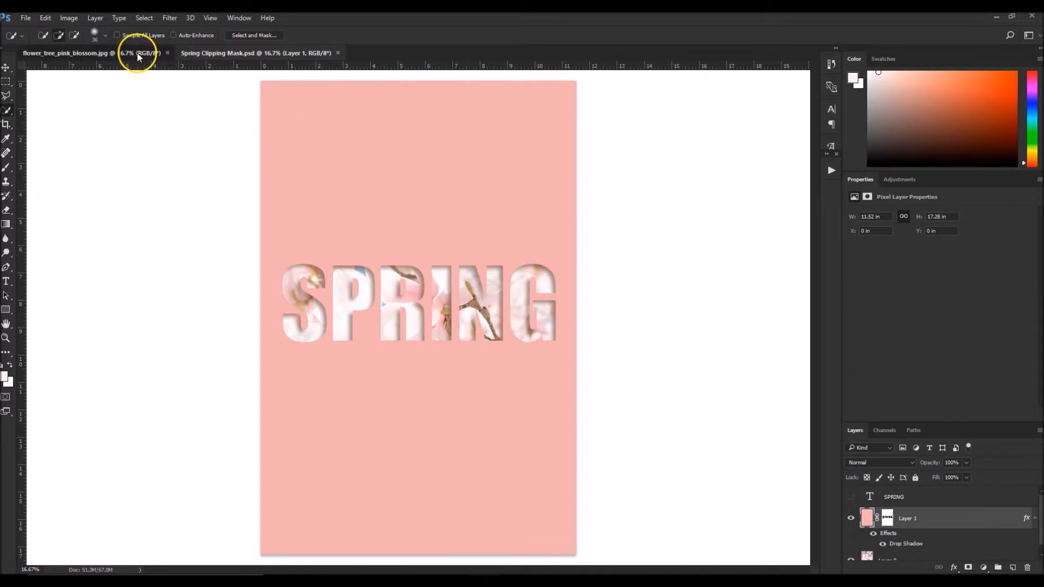
- On the blossom photo, add a large SPRING type layer across the middle
left_click(93, 53)
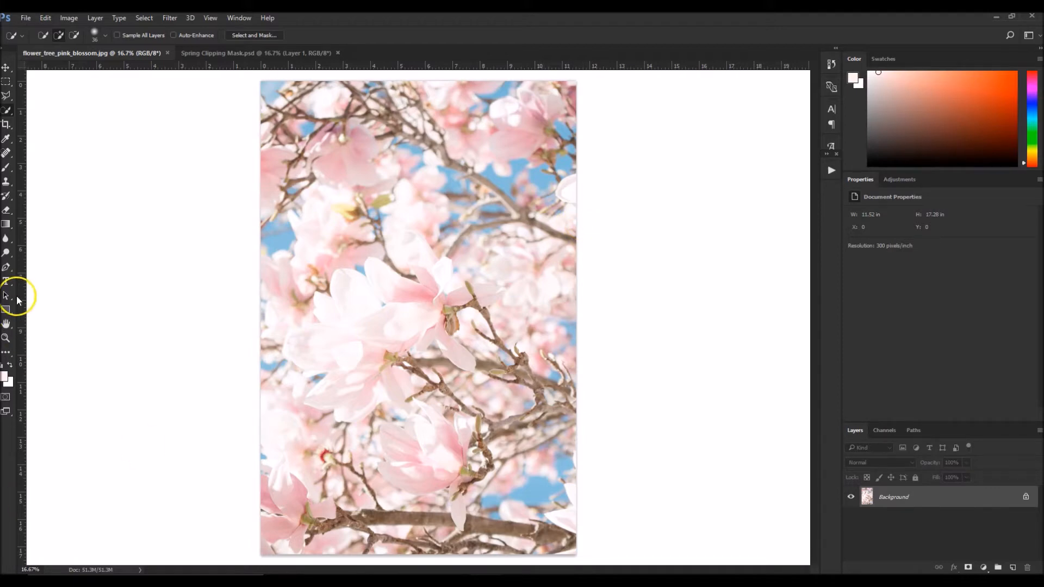
left_click(6, 282)
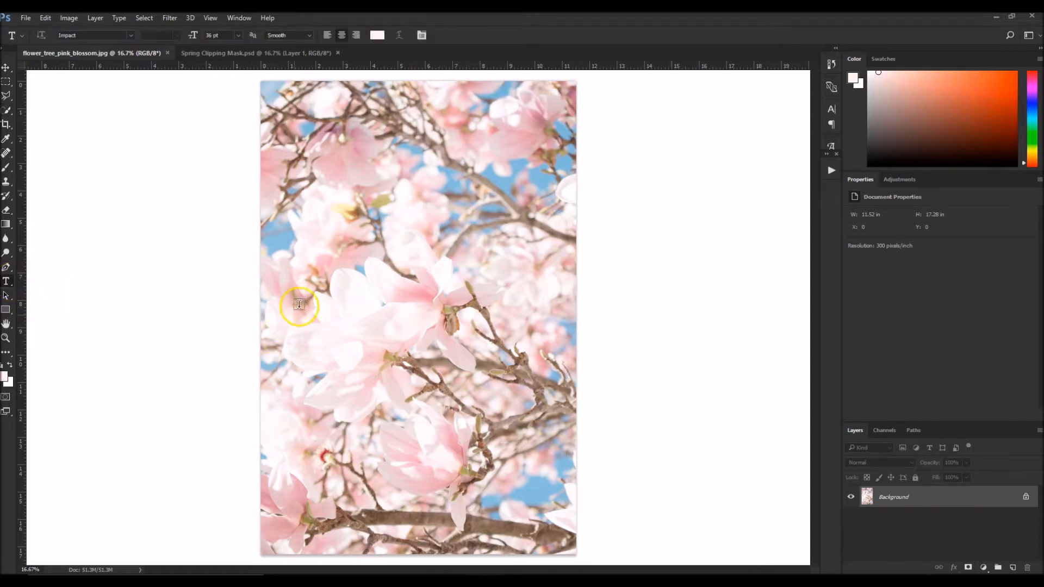
mouse_move(380, 324)
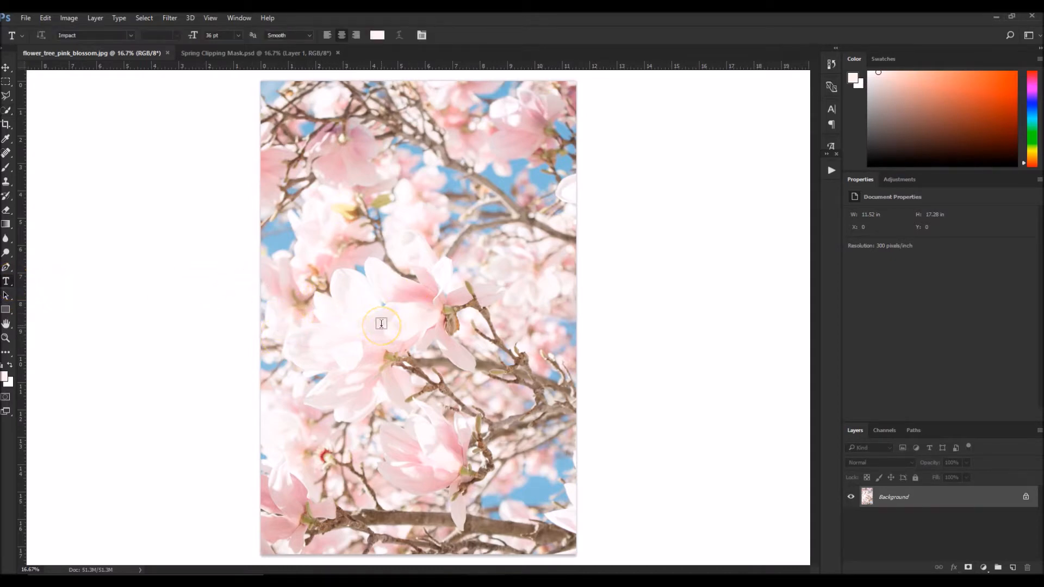
left_click(381, 324)
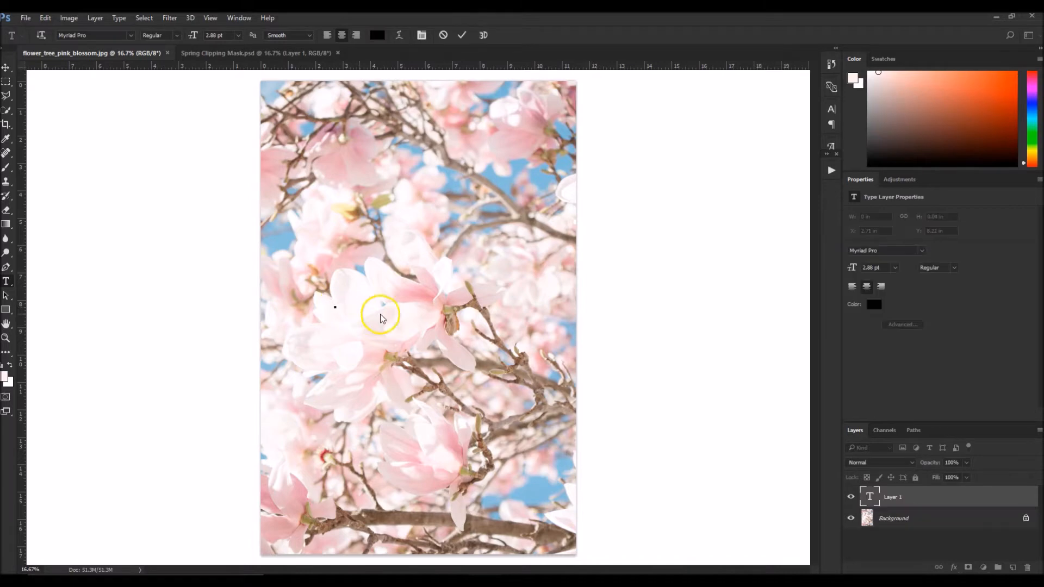
mouse_move(238, 41)
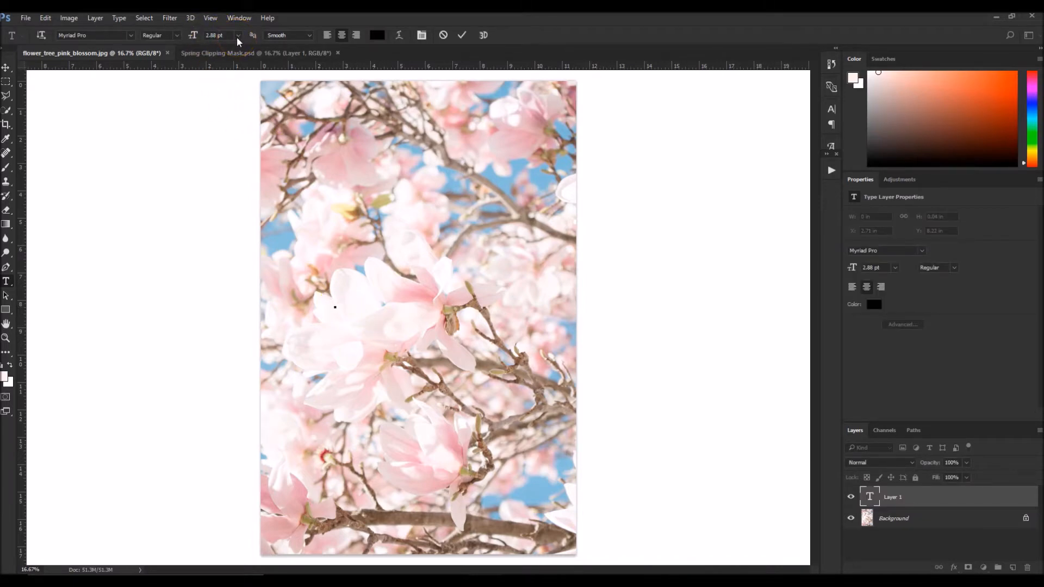
left_click(237, 35)
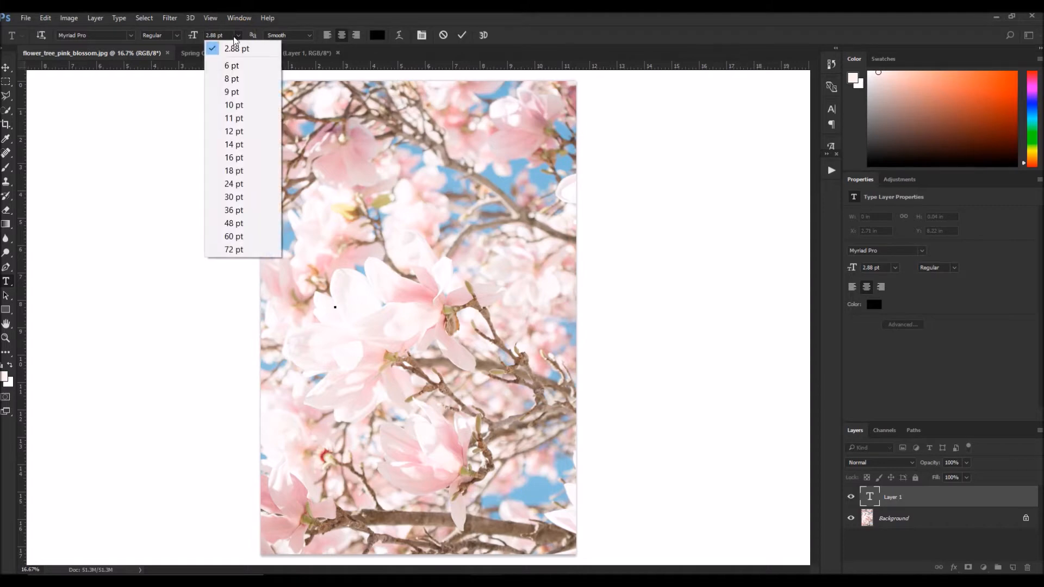
left_click(234, 249)
type("250")
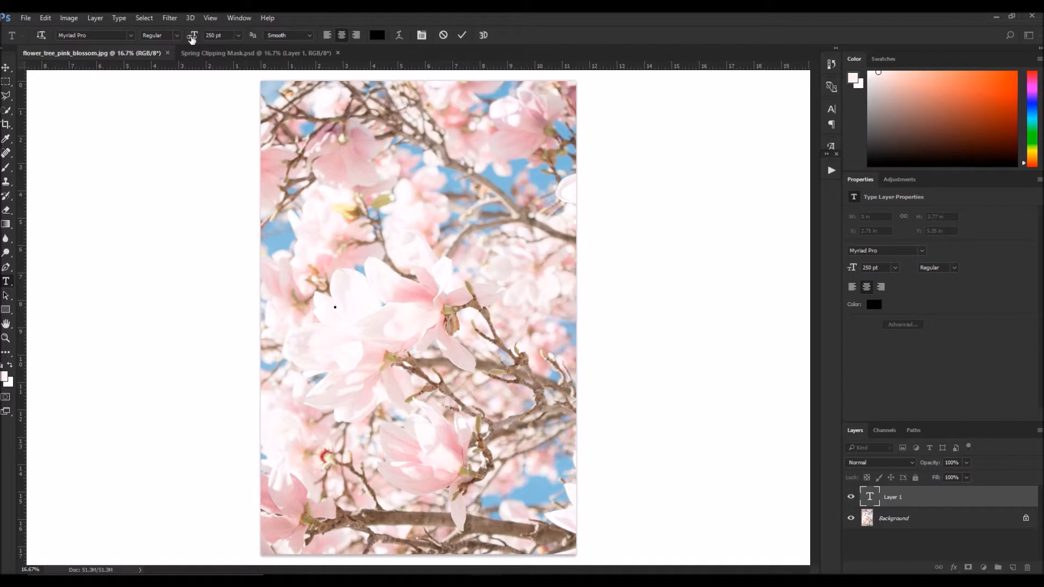
type("spr")
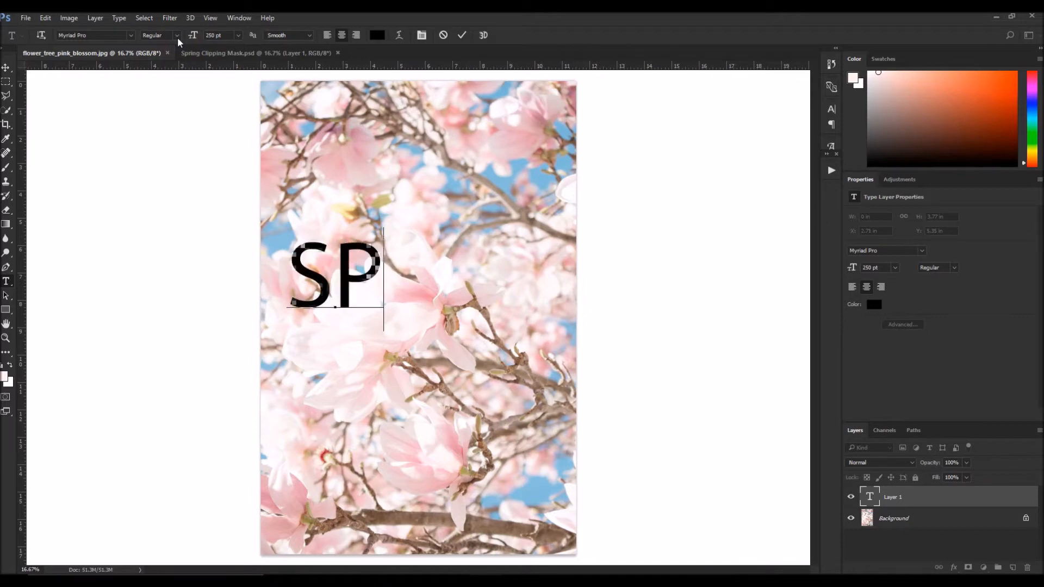
type("RING")
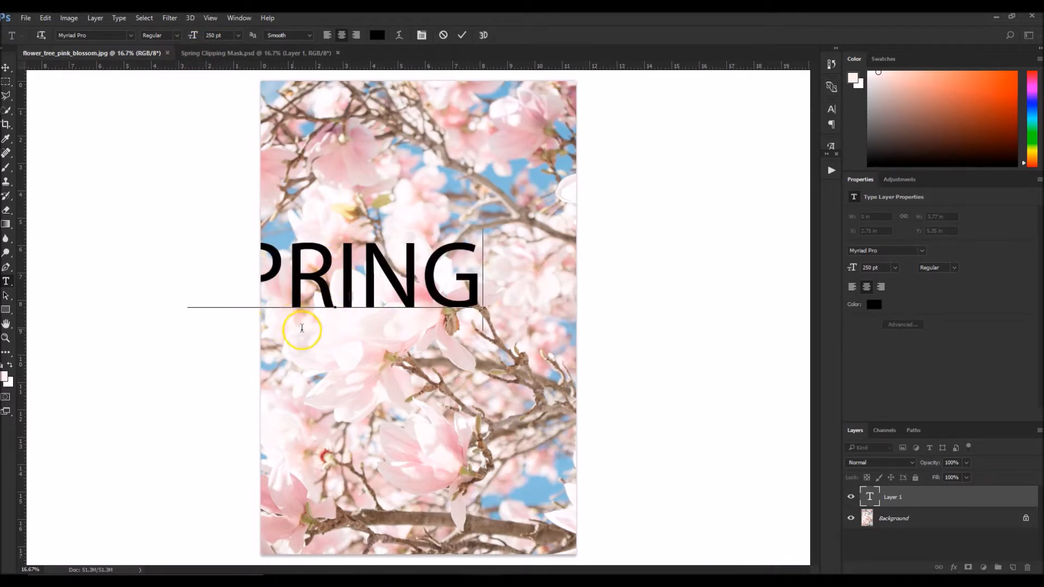
mouse_move(427, 300)
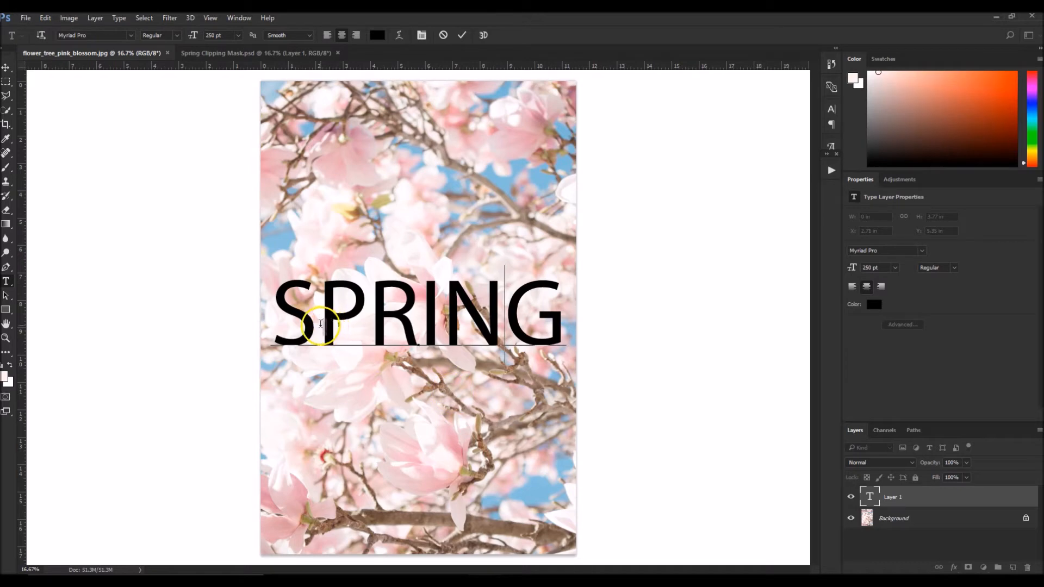
mouse_move(166, 358)
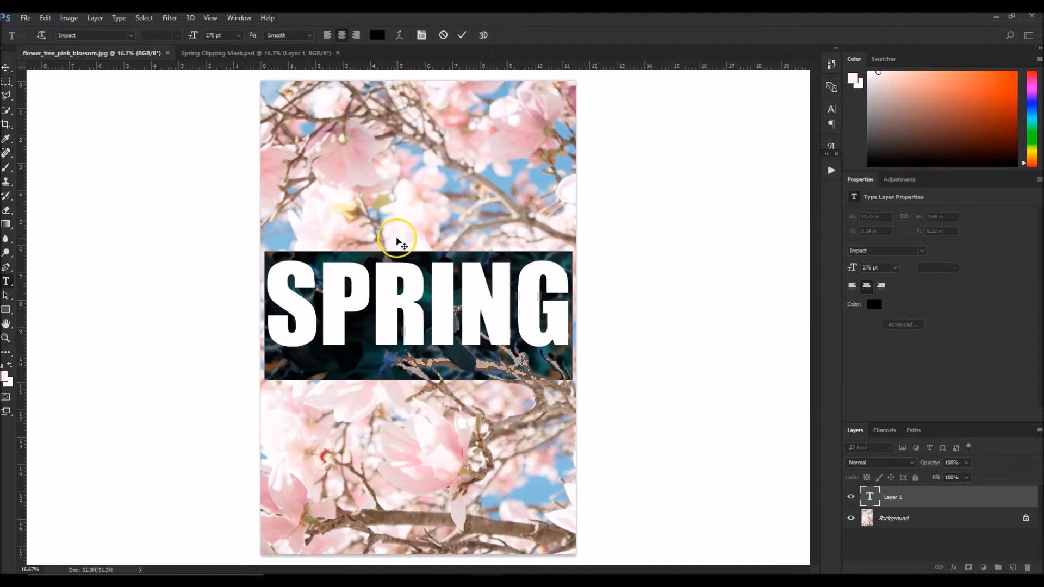
mouse_move(582, 242)
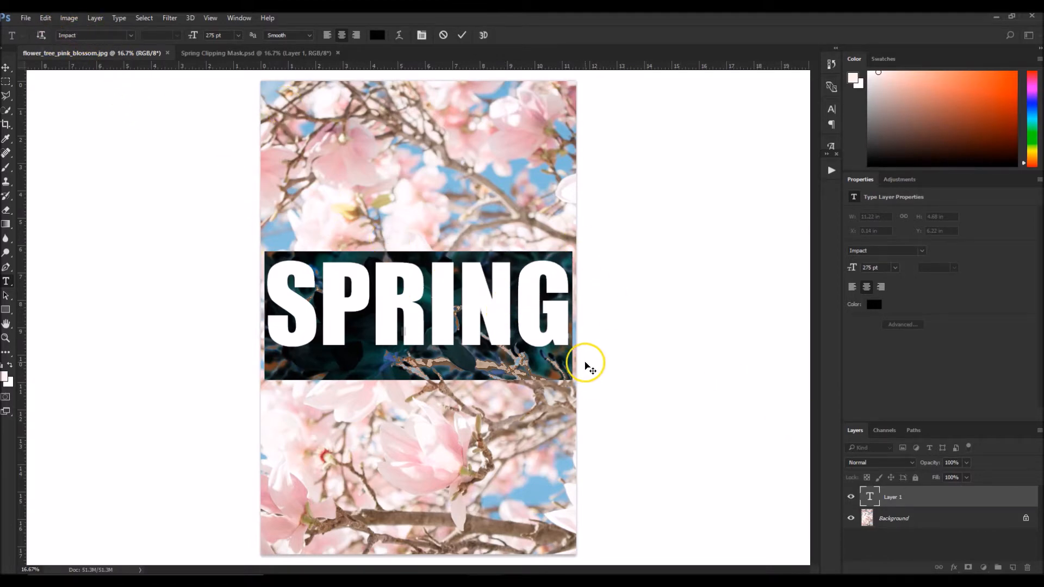
- Commit the SPRING text and add an empty layer named pINK above it
double_click(892, 497)
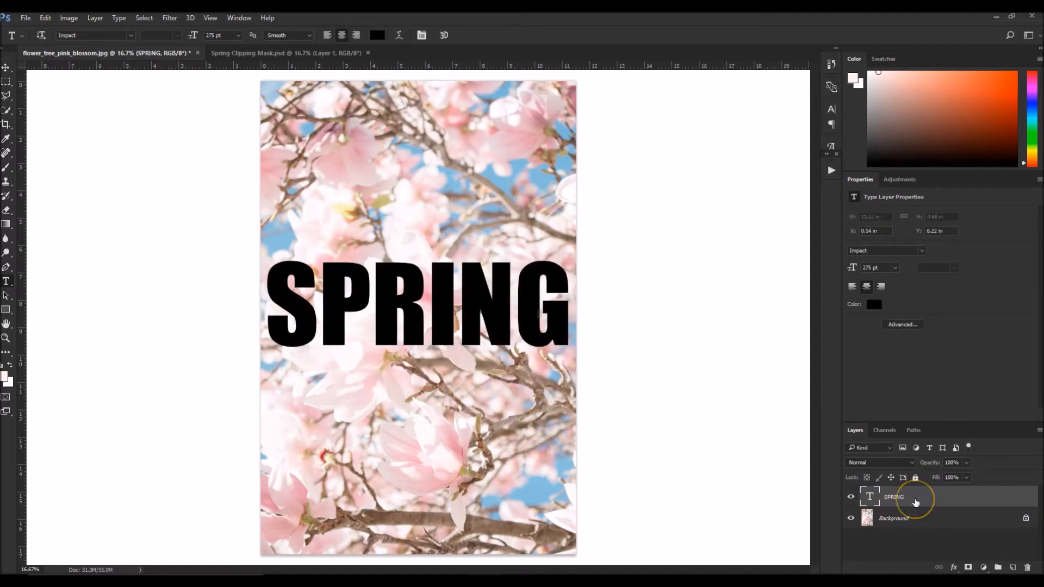
left_click(916, 497)
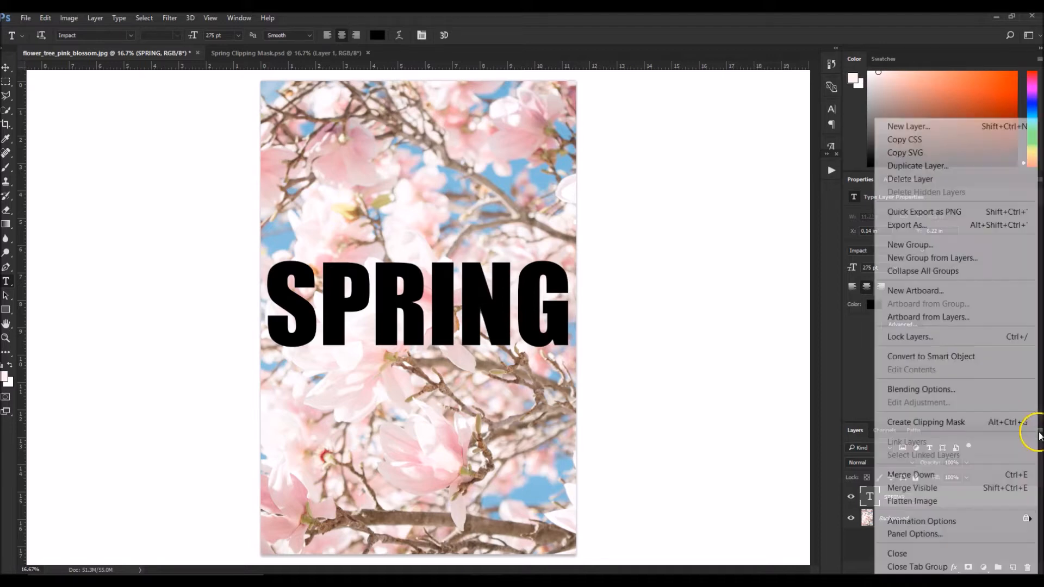
left_click(908, 125)
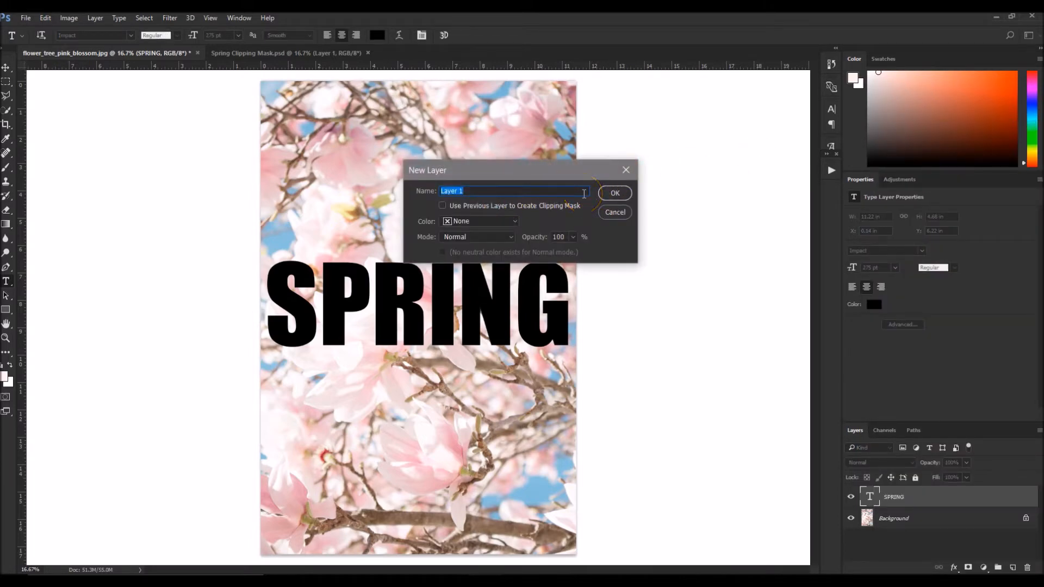
type("pINK")
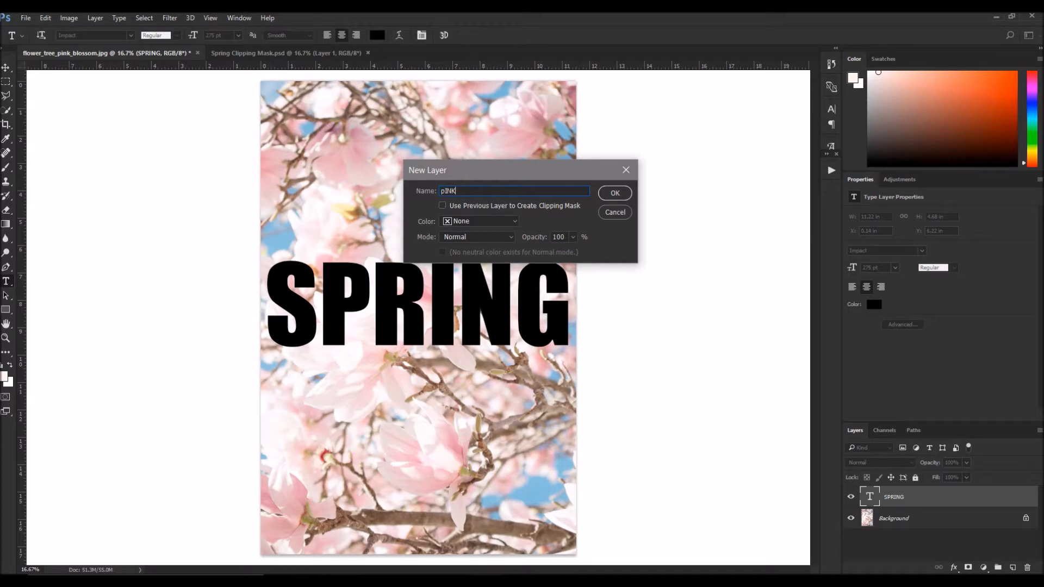
left_click(614, 193)
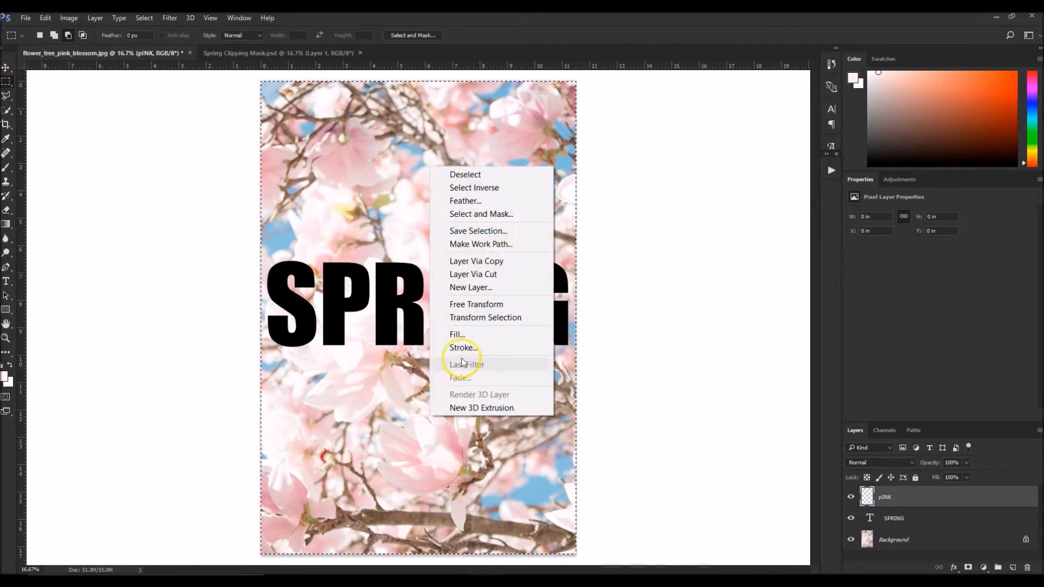
- Fill the pINK layer with a pink colour sampled from the blossom photo
left_click(457, 334)
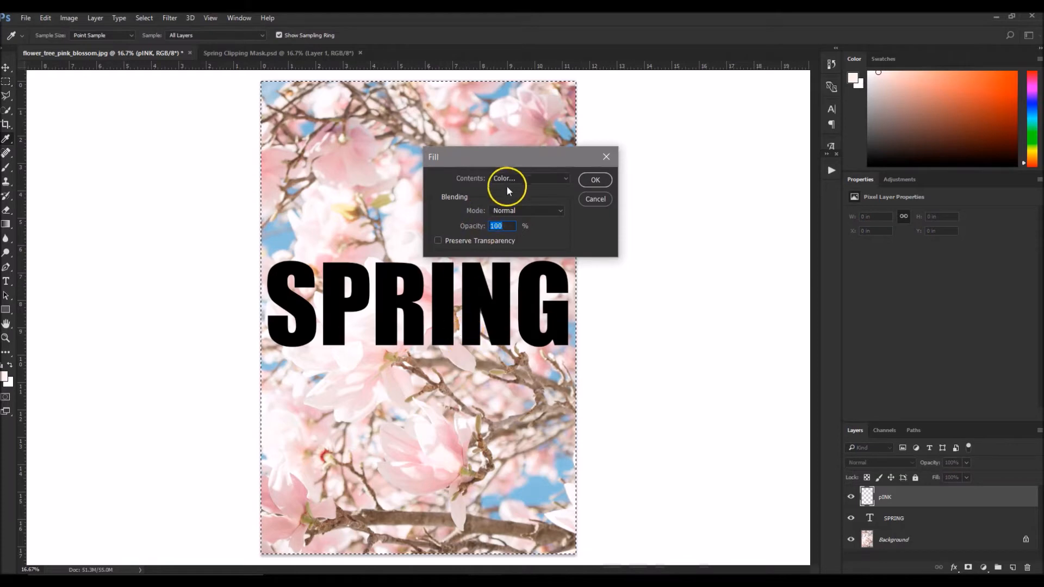
left_click(528, 178)
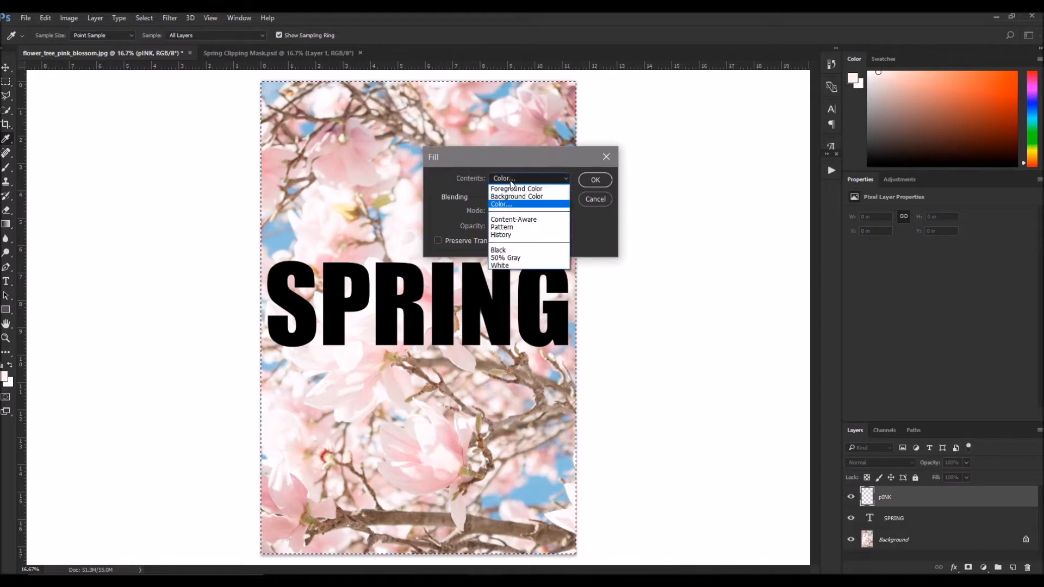
left_click(502, 204)
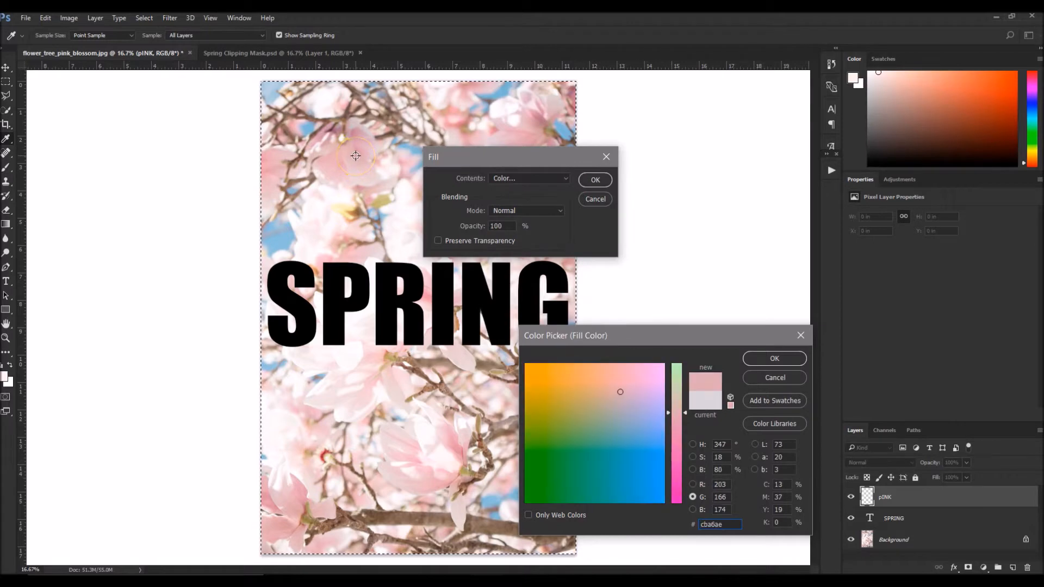
mouse_move(353, 147)
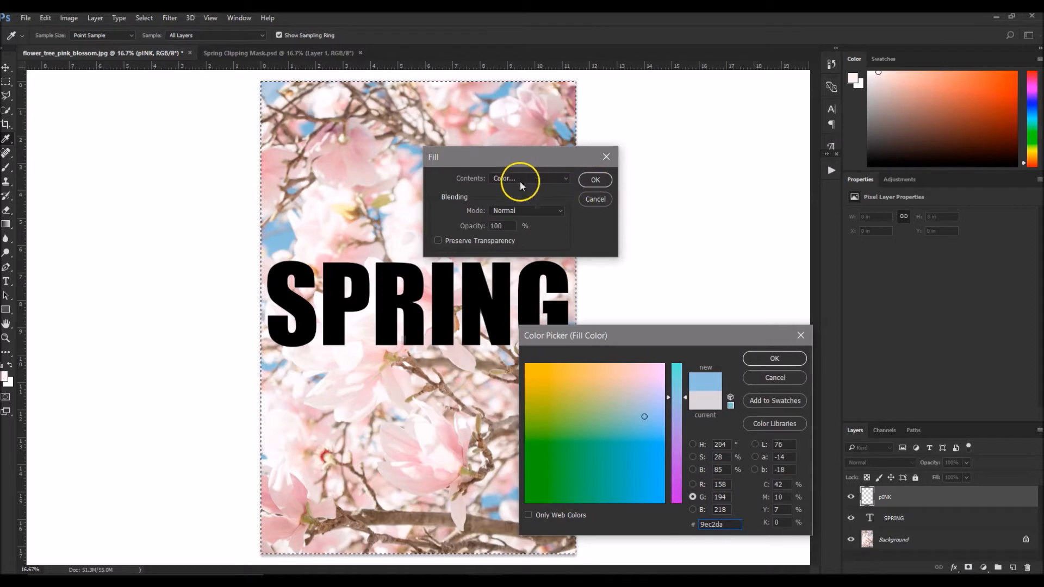
mouse_move(266, 159)
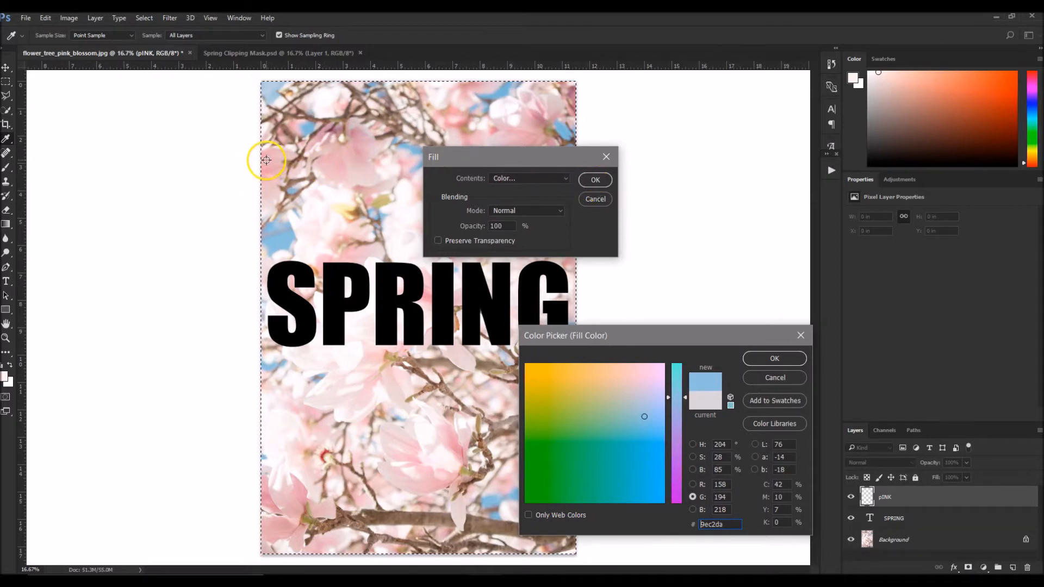
left_click(616, 388)
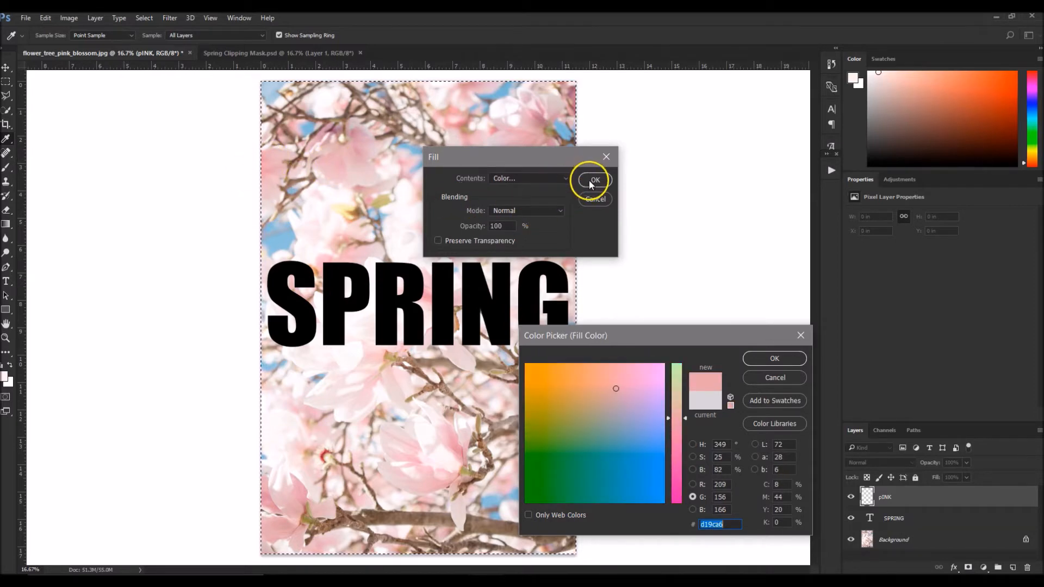
left_click(774, 358)
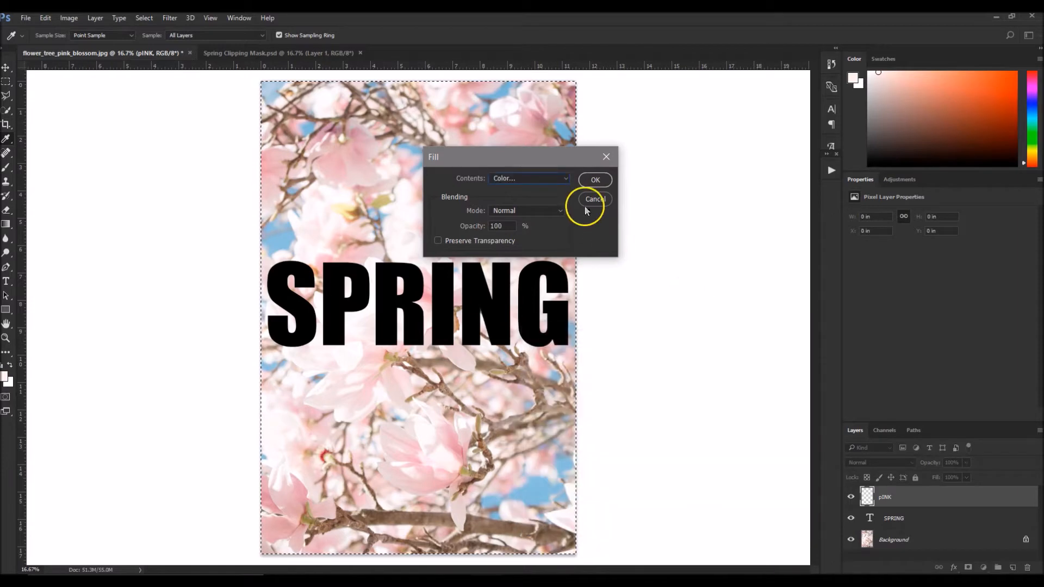
left_click(595, 179)
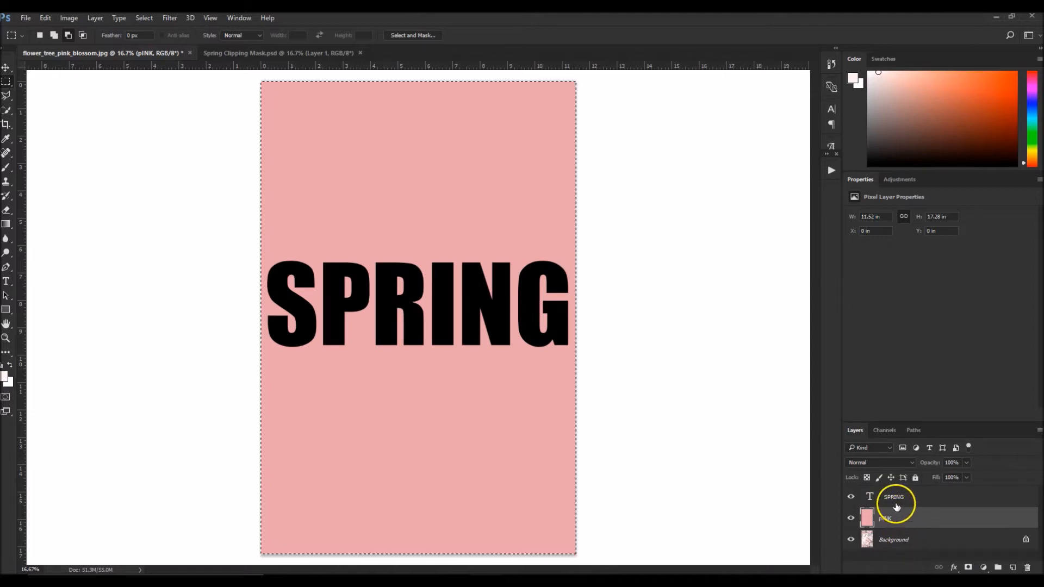
- Load the SPRING letter pixels as a selection, then invert it
left_click(893, 497)
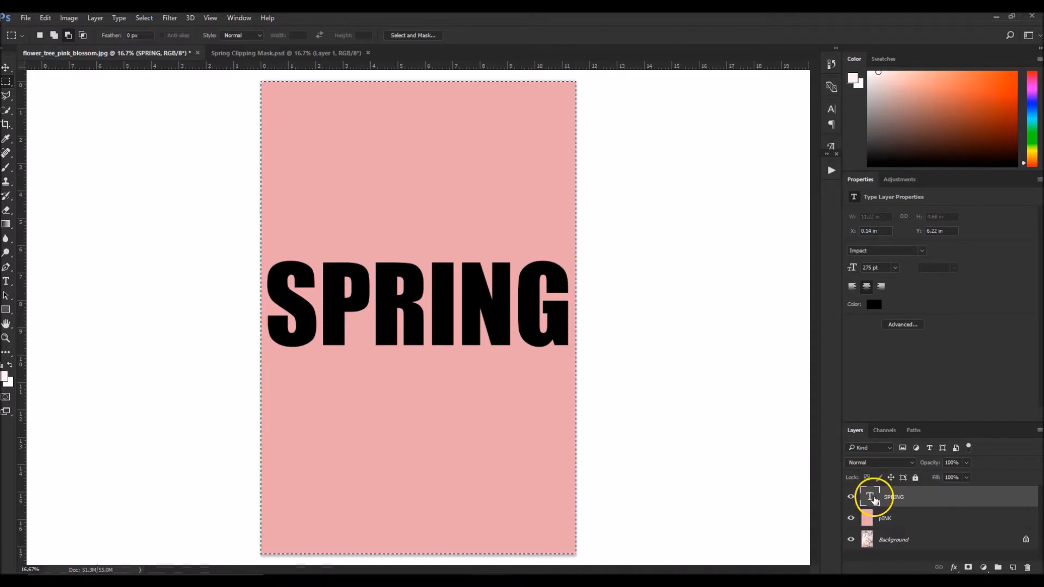
right_click(871, 497)
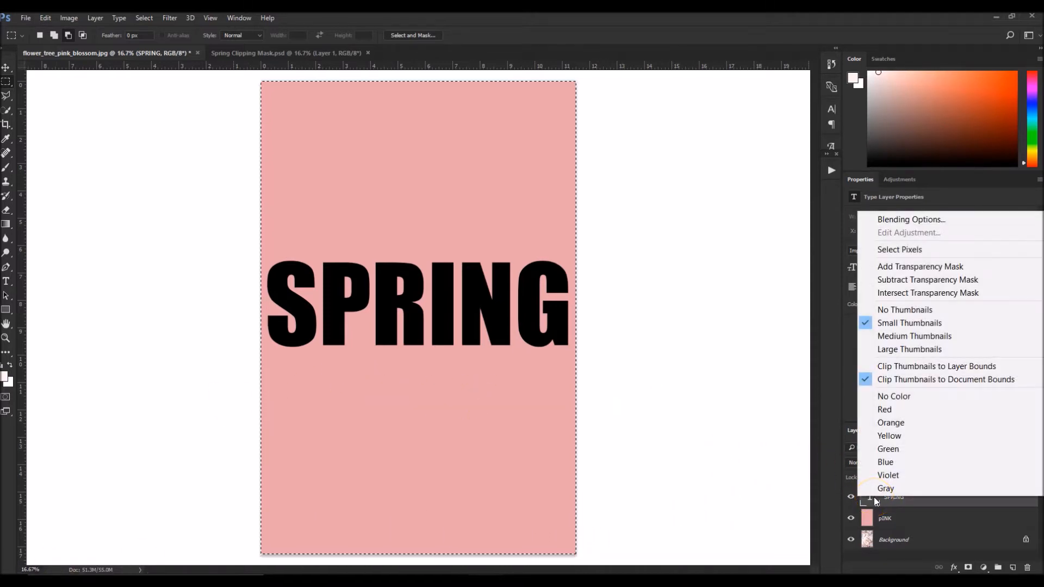
mouse_move(899, 250)
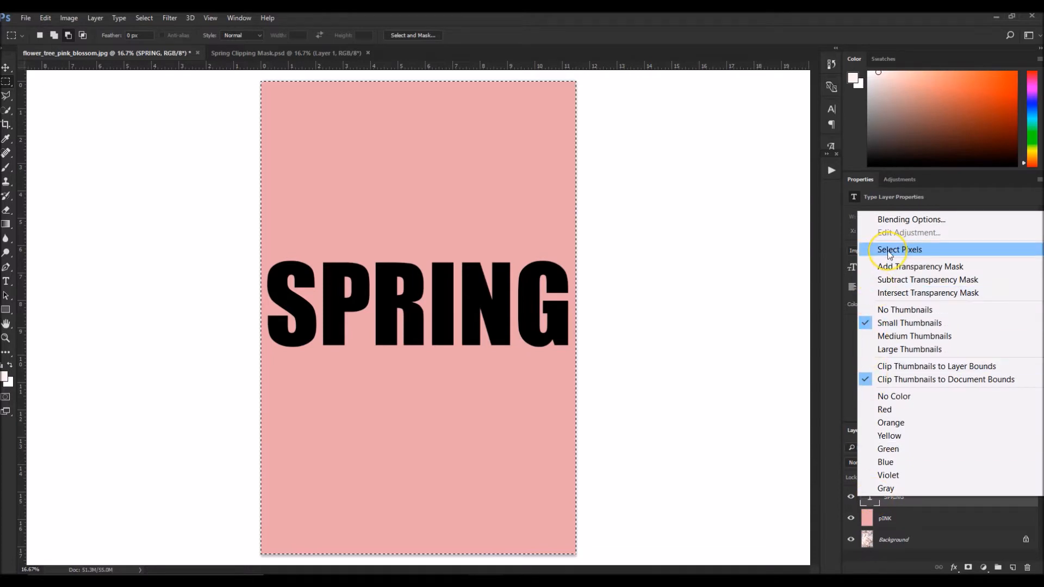
left_click(899, 249)
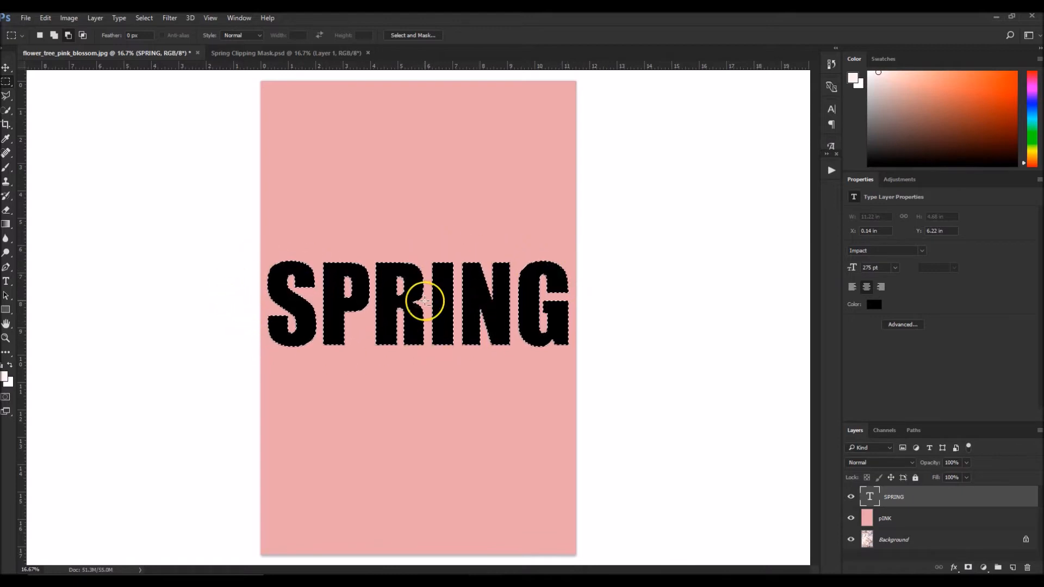
mouse_move(407, 225)
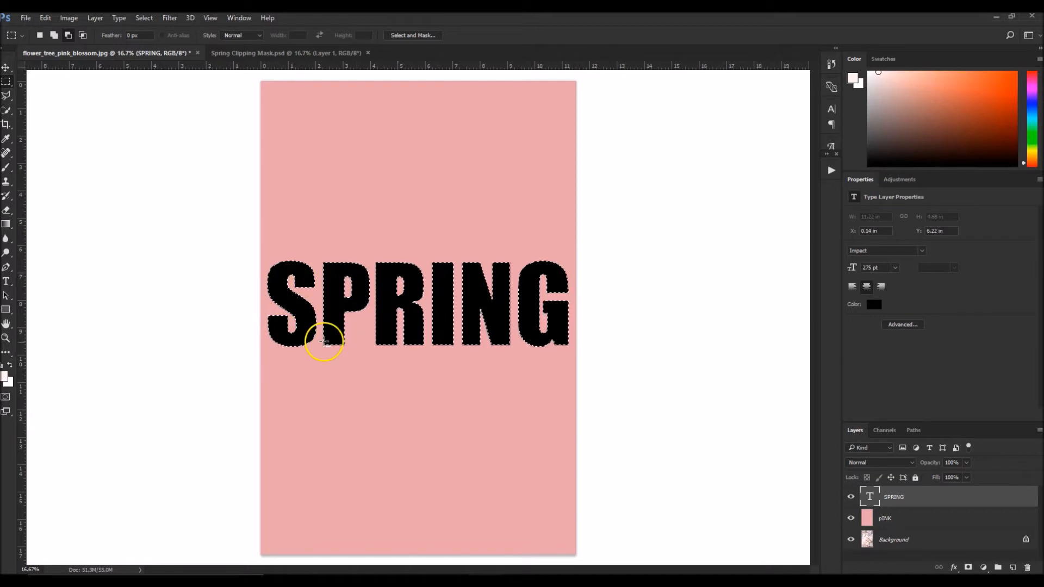
mouse_move(419, 192)
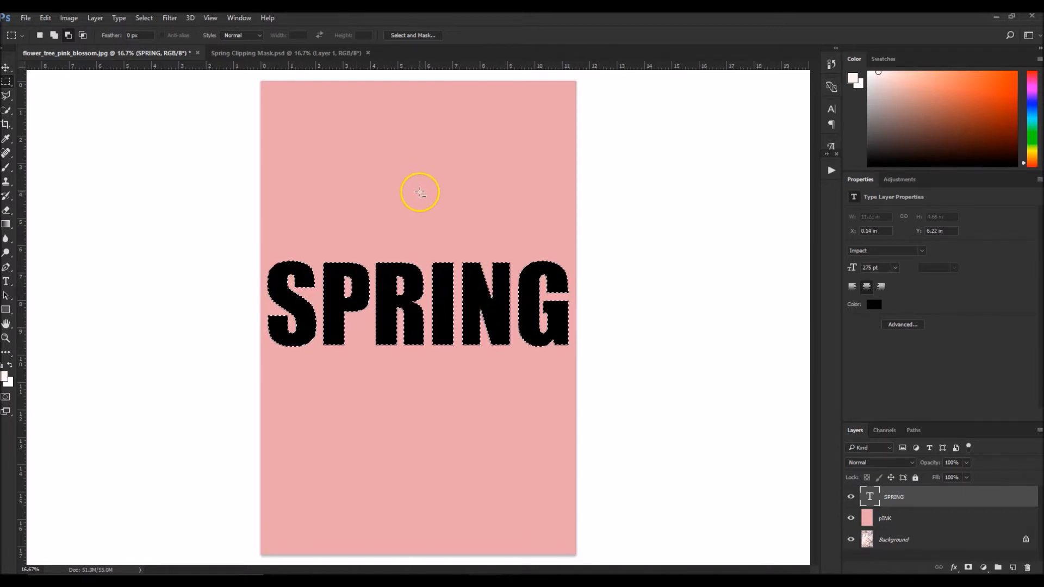
mouse_move(296, 122)
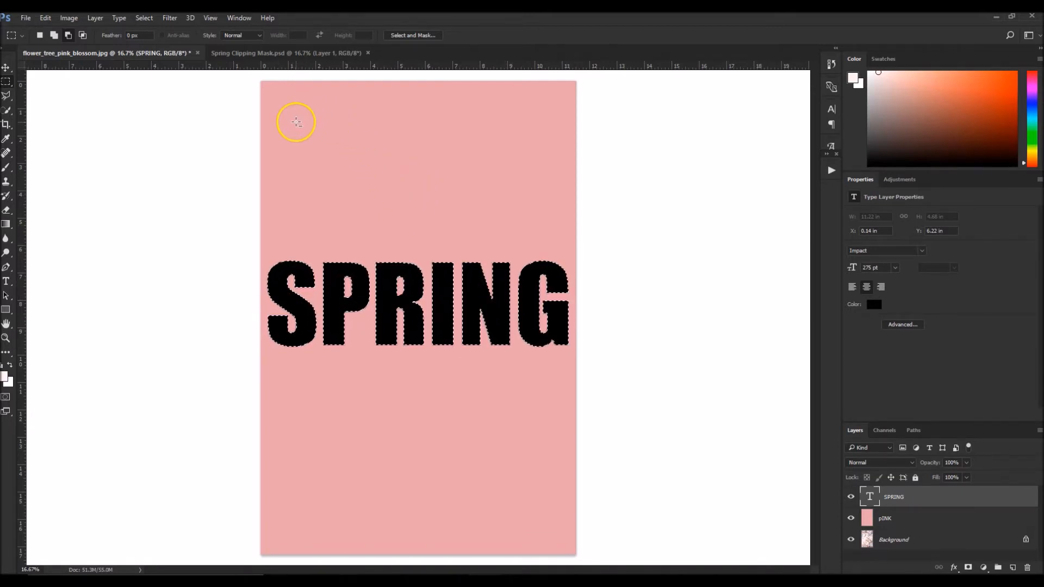
right_click(414, 202)
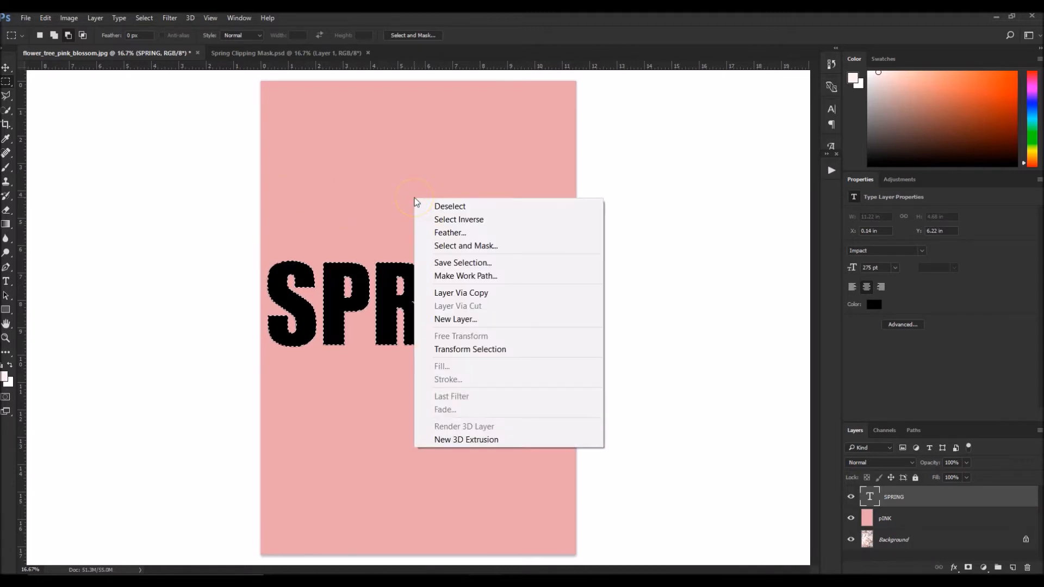
mouse_move(458, 219)
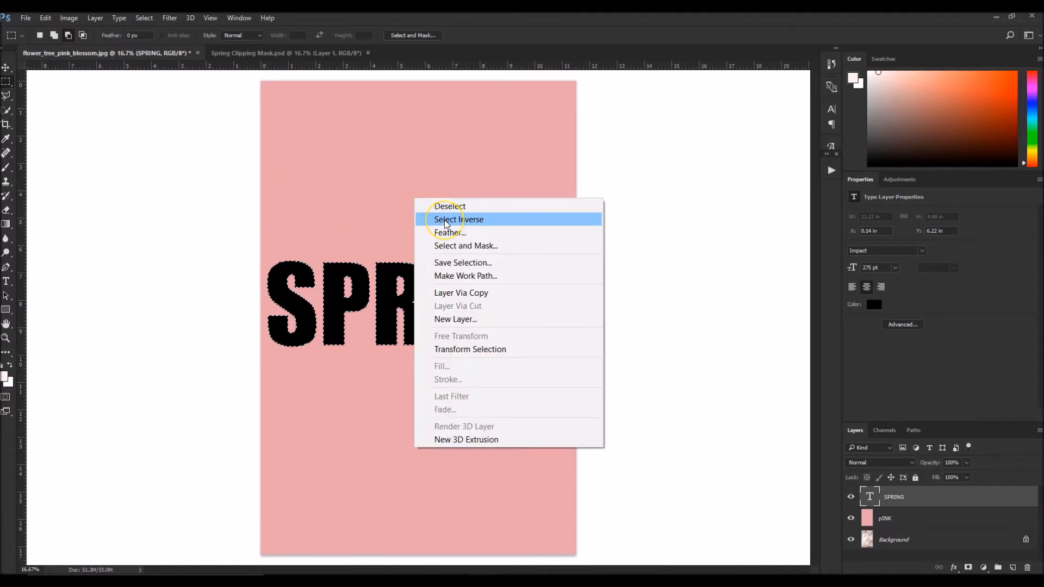
left_click(457, 220)
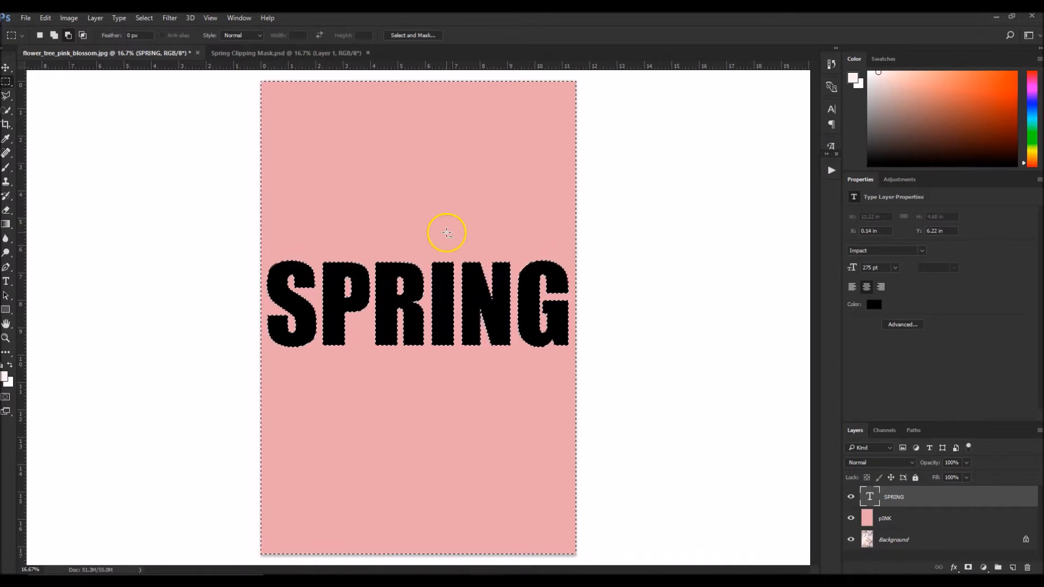
mouse_move(465, 336)
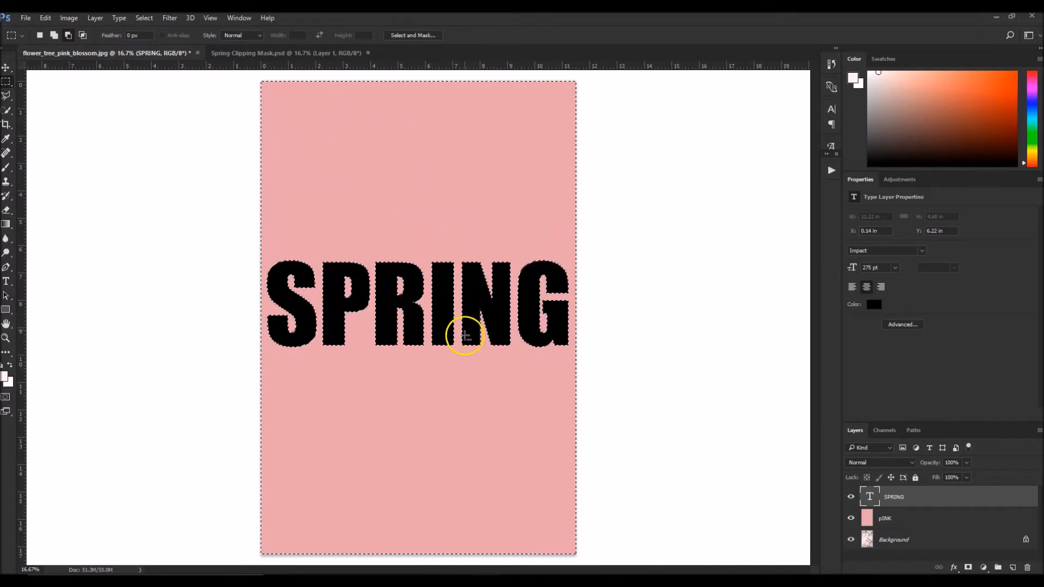
mouse_move(424, 462)
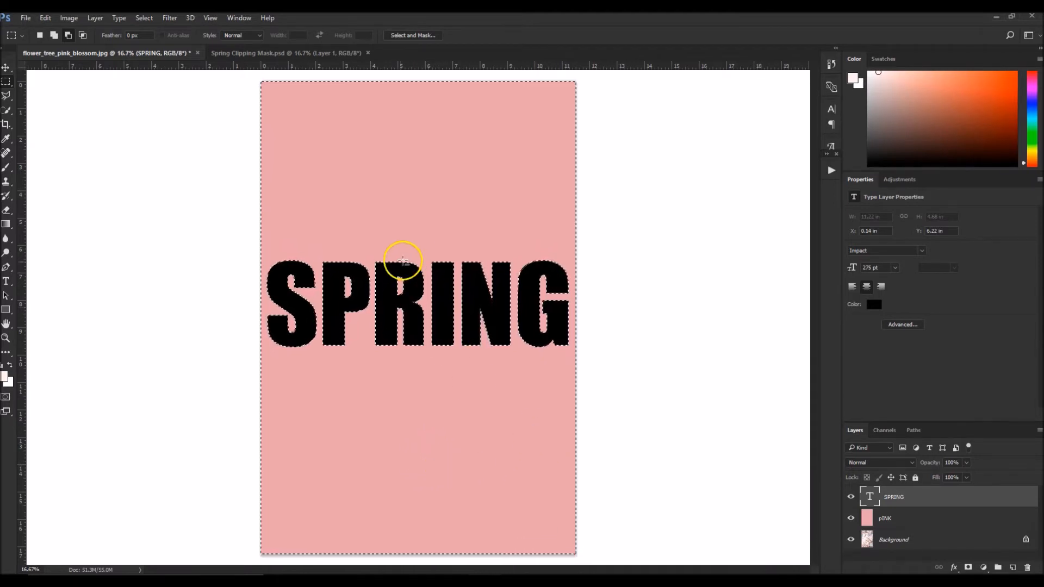
mouse_move(886, 477)
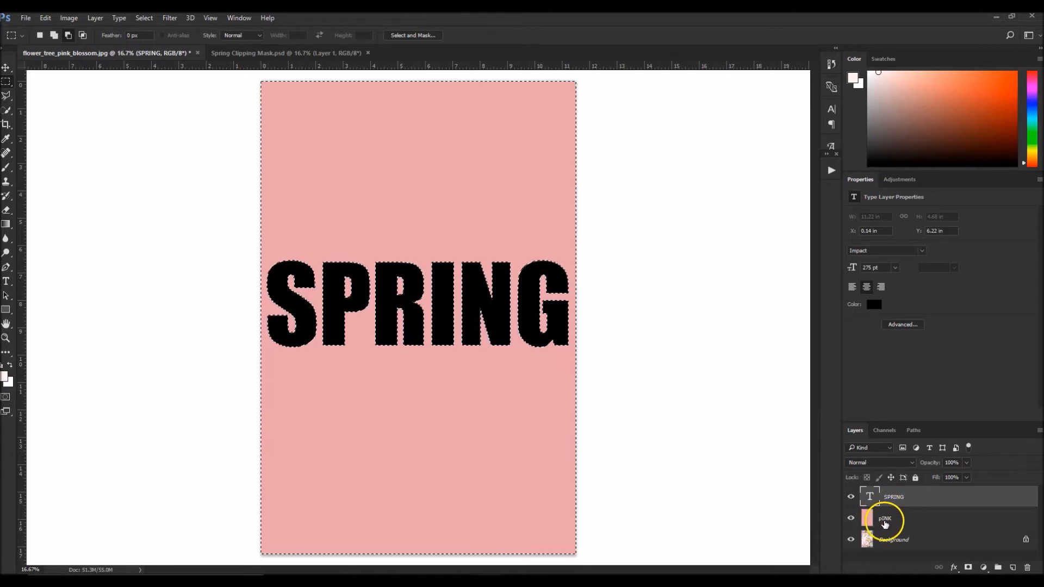
- Add a layer mask to the pINK layer from the inverted selection
left_click(884, 518)
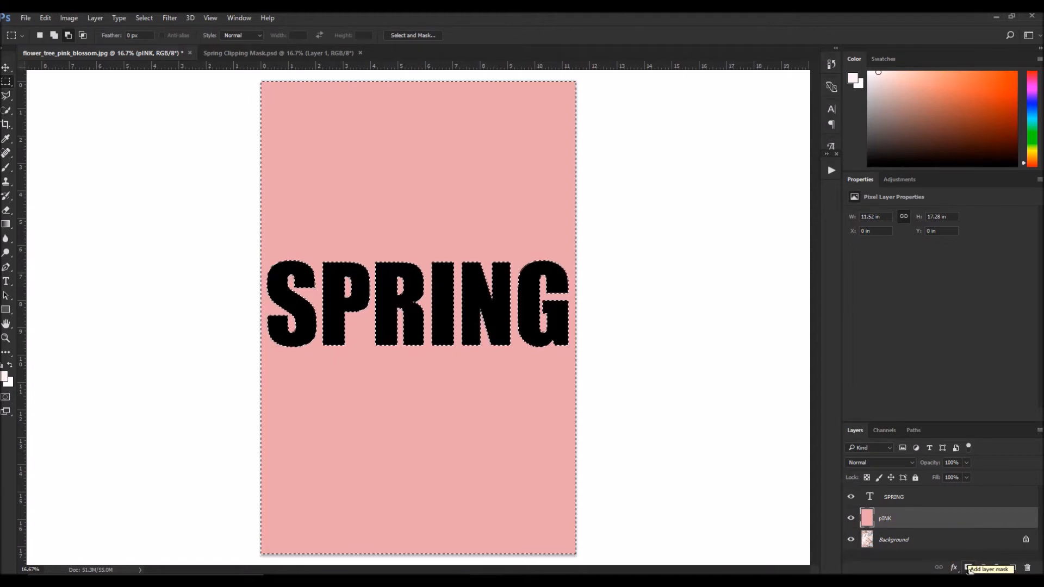
left_click(968, 567)
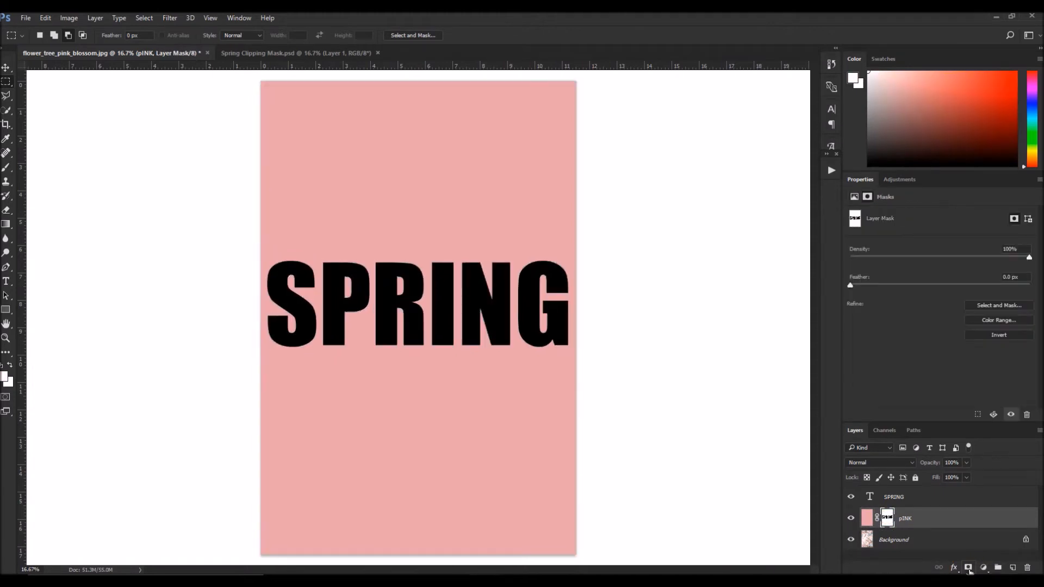
mouse_move(1012, 568)
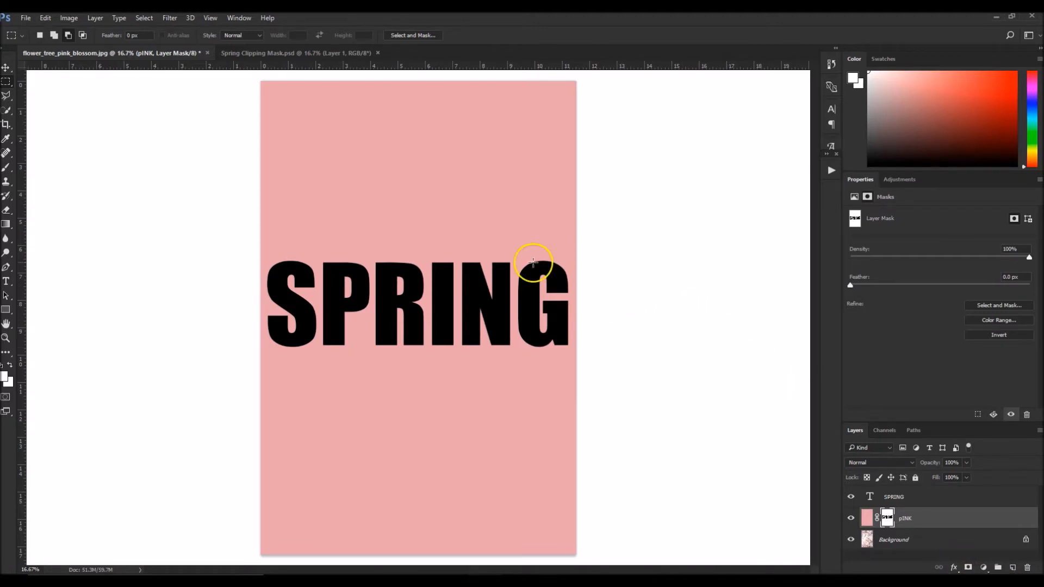
mouse_move(479, 218)
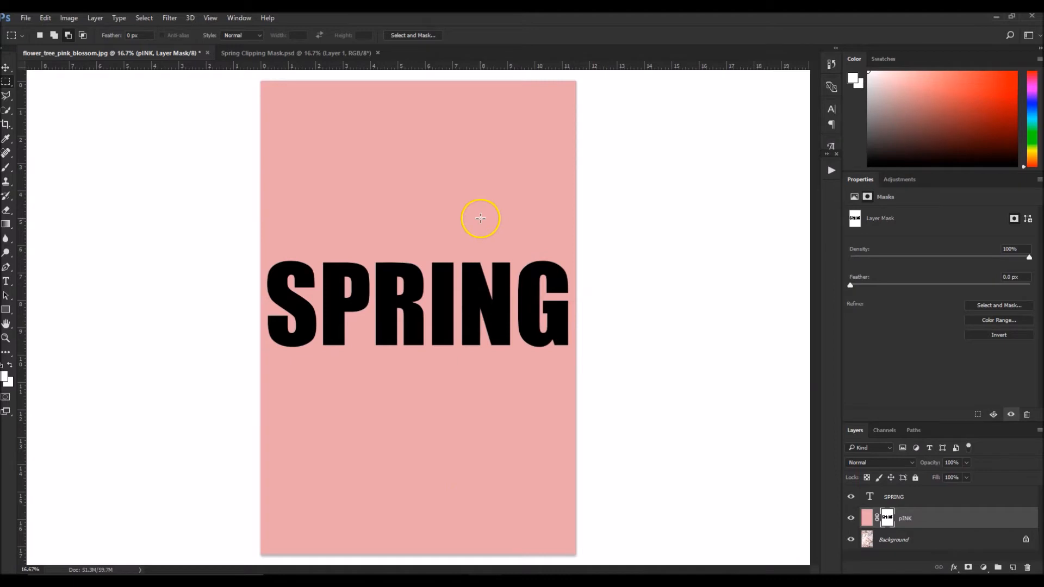
mouse_move(747, 361)
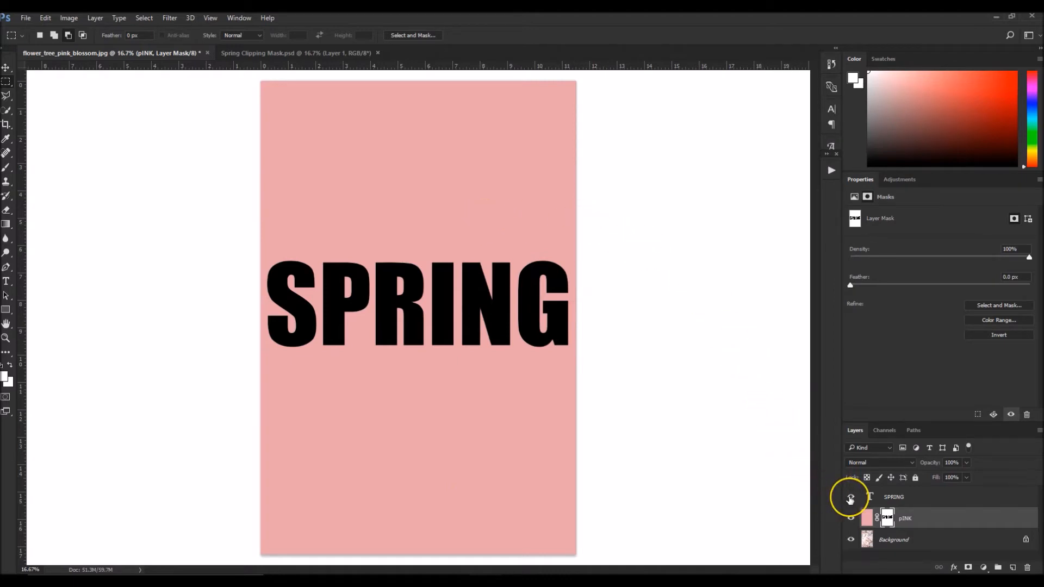
- Hide the SPRING type layer so the photo shows through the pink cutouts
left_click(850, 496)
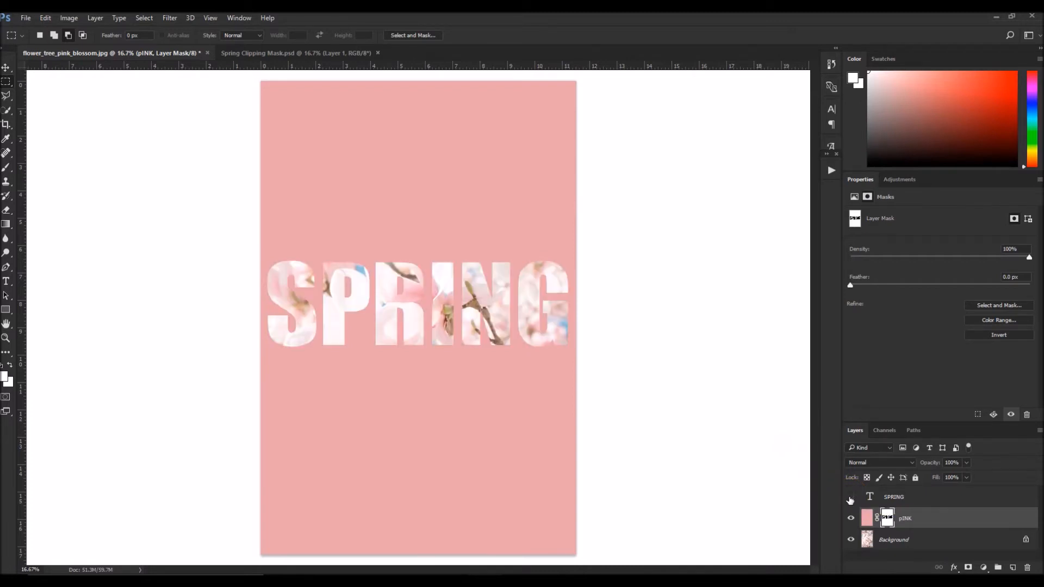
left_click(904, 519)
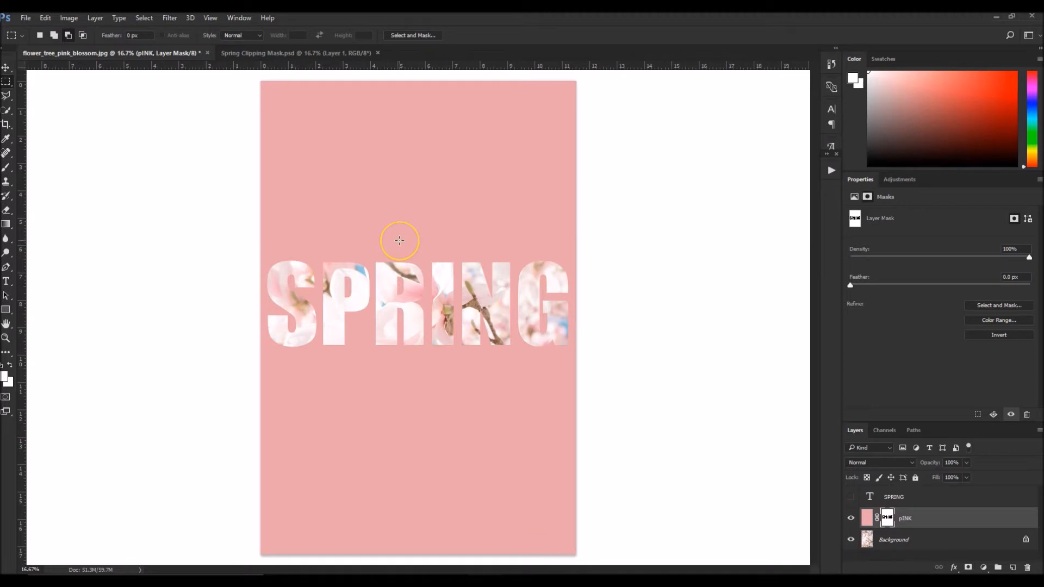
mouse_move(388, 246)
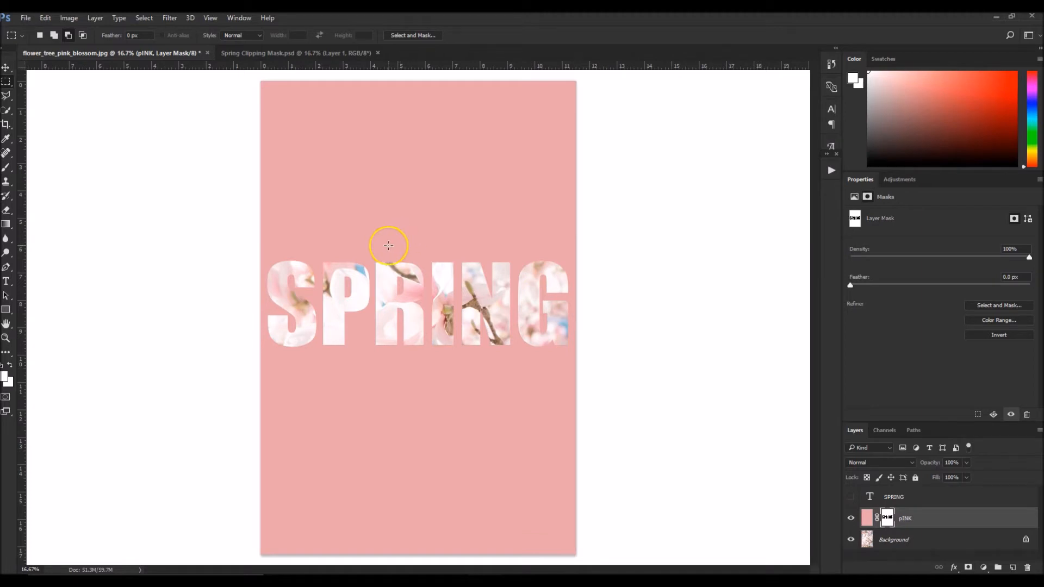
mouse_move(400, 326)
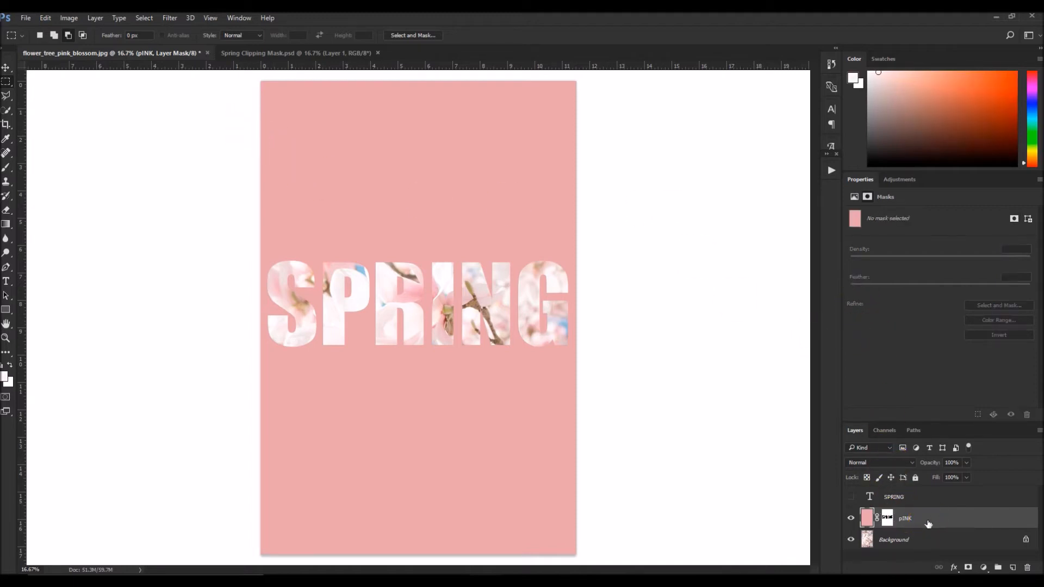
- Open the pINK layer's Layer Style dialog and enable Drop Shadow
double_click(904, 518)
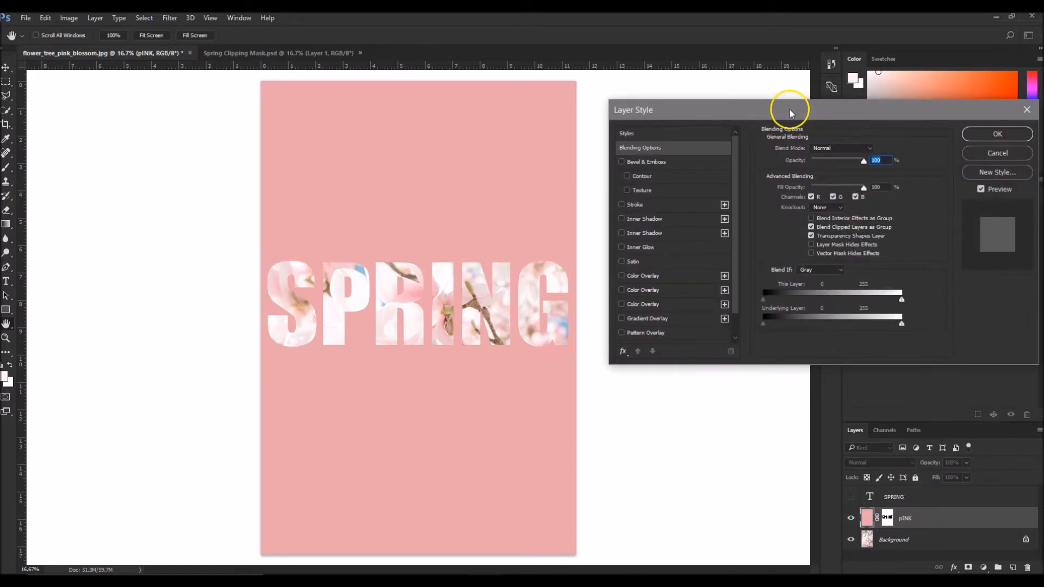
left_click_drag(789, 110, 567, 191)
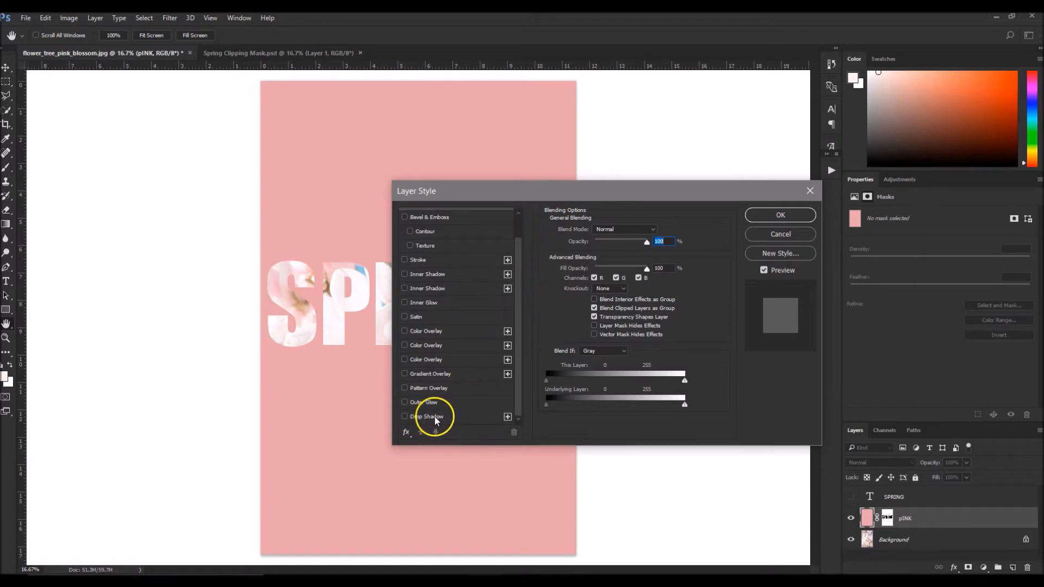
left_click(403, 416)
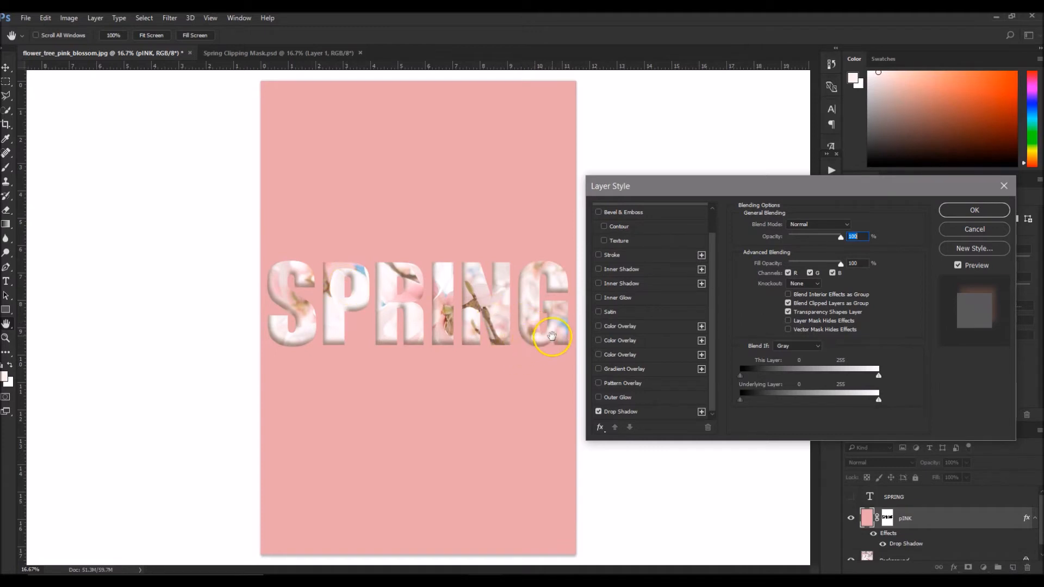
mouse_move(391, 327)
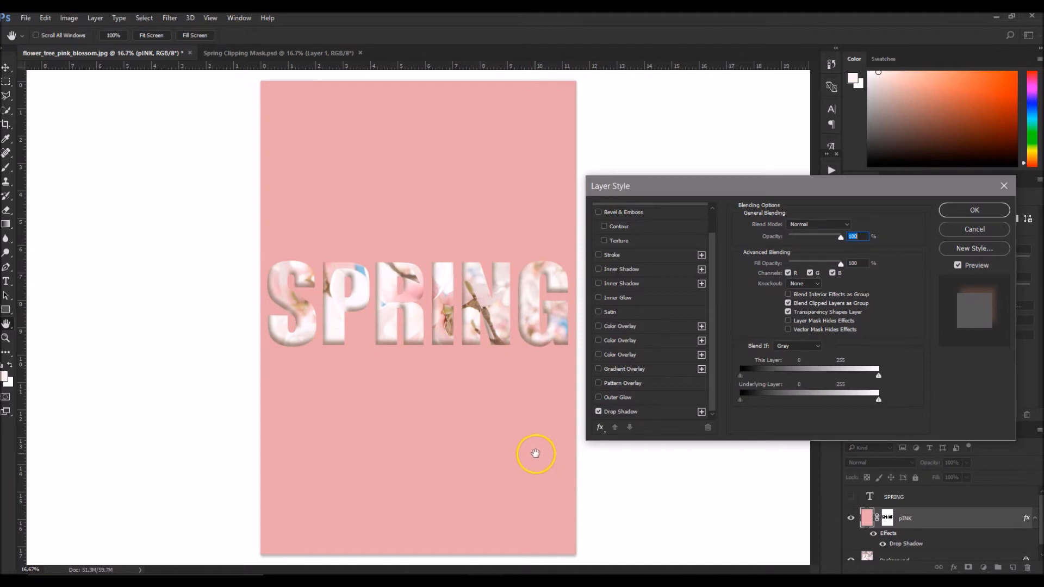
mouse_move(469, 332)
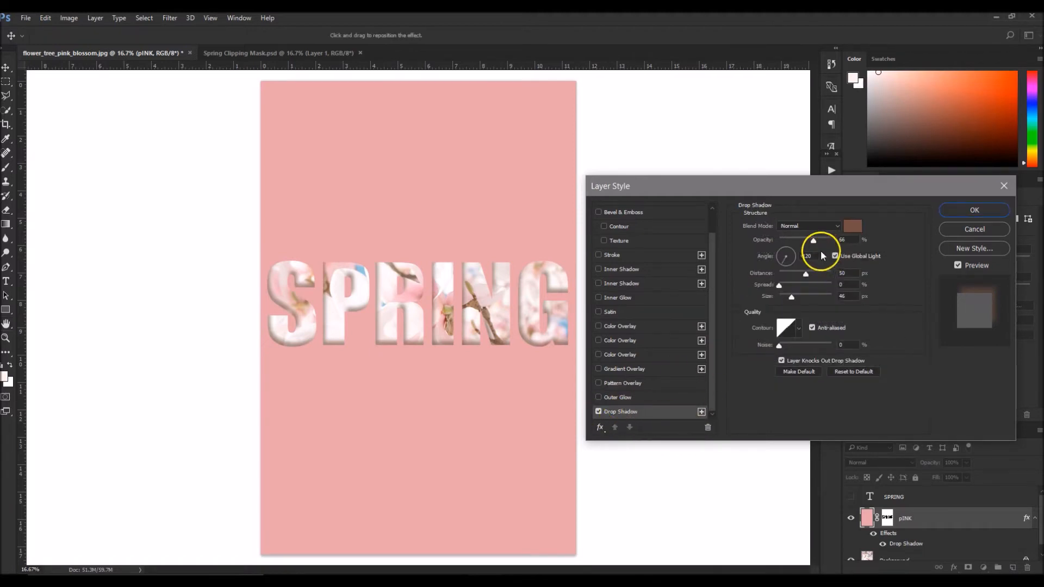
mouse_move(813, 243)
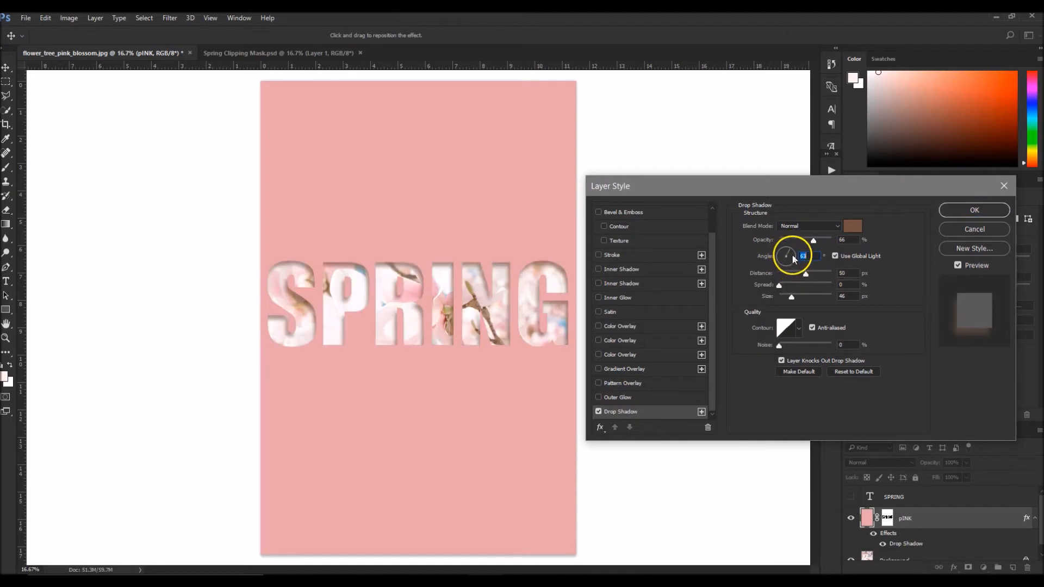
- Set the drop shadow angle to 153° and opacity to 64%, then apply
left_click_drag(799, 255, 780, 256)
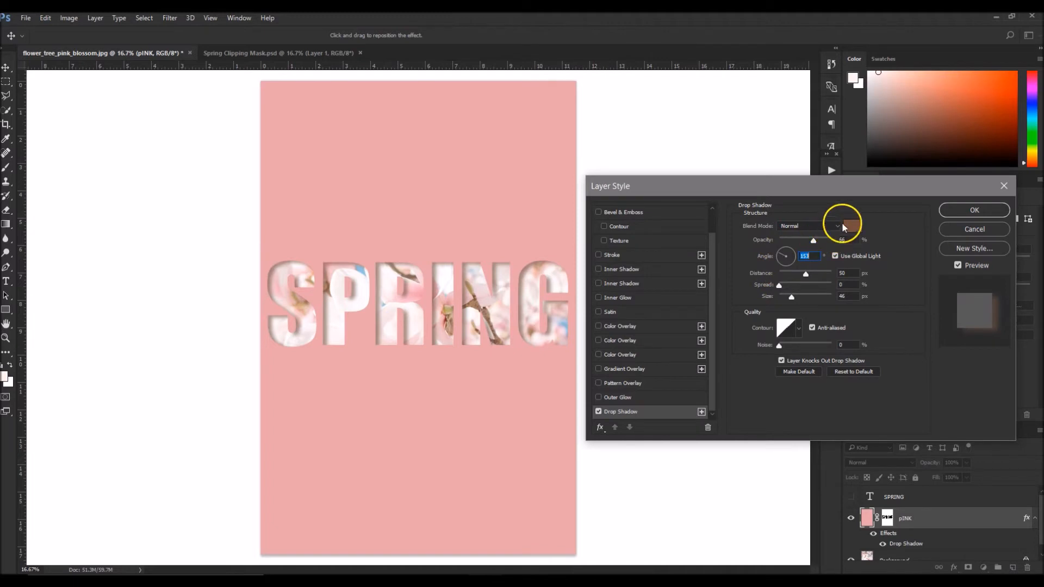
mouse_move(853, 226)
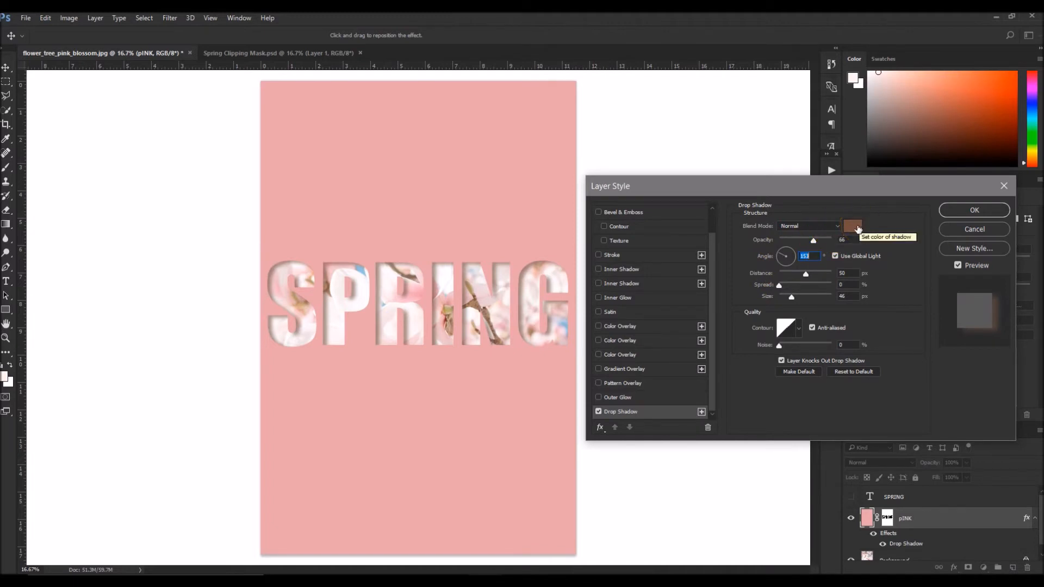
mouse_move(855, 230)
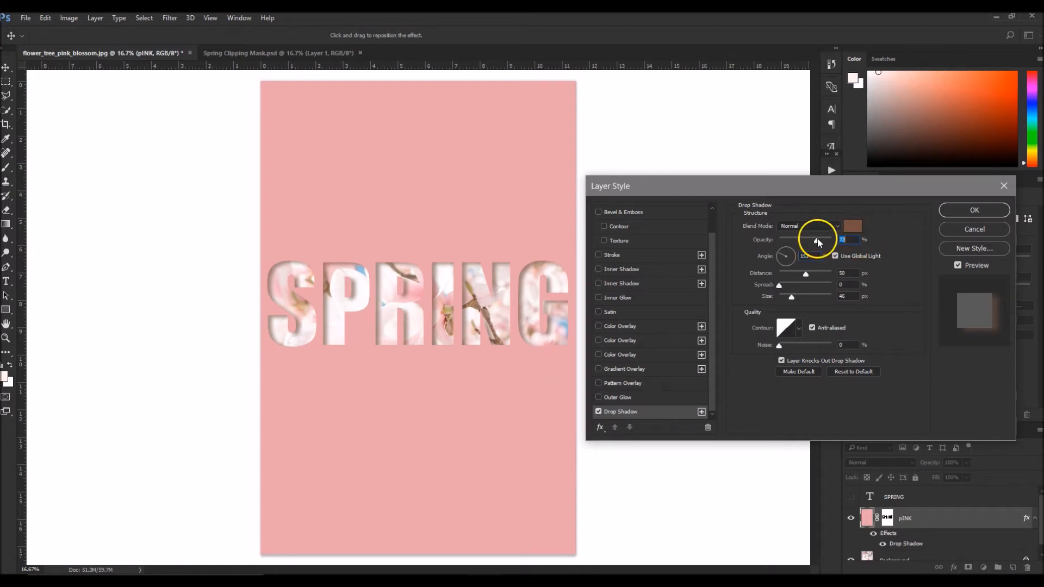
left_click_drag(817, 241, 831, 241)
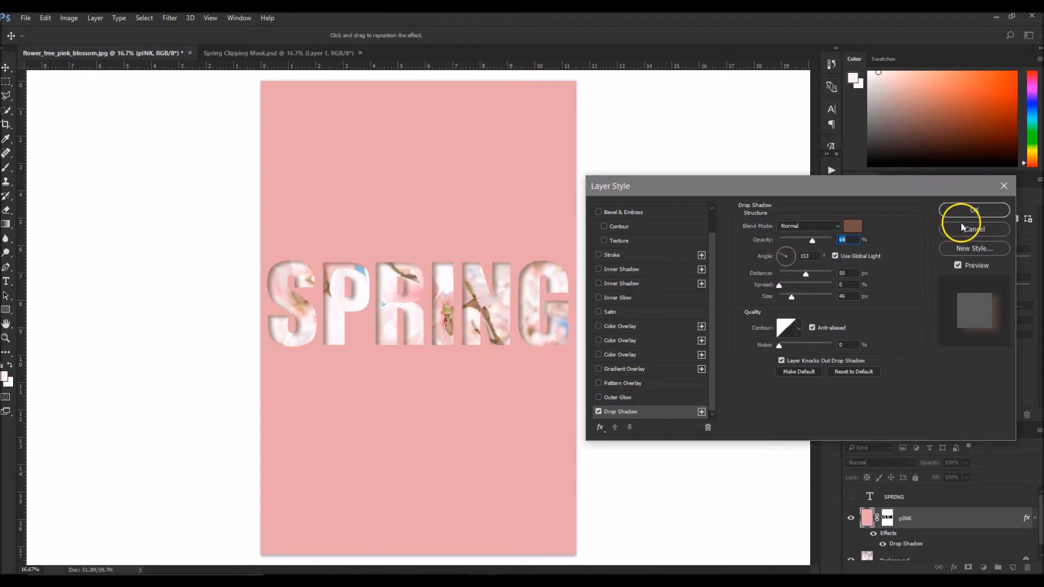
left_click(974, 211)
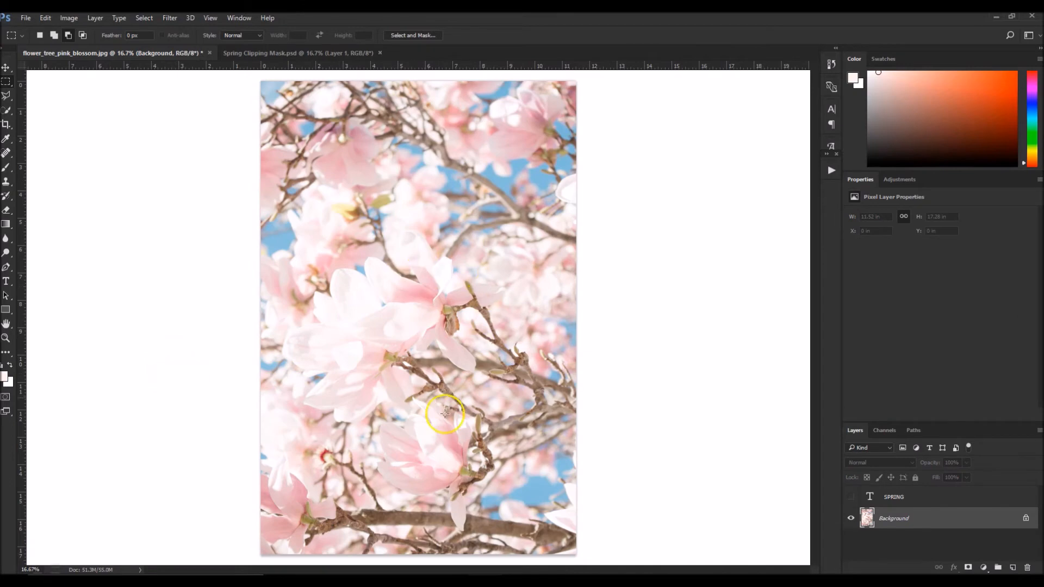
mouse_move(372, 308)
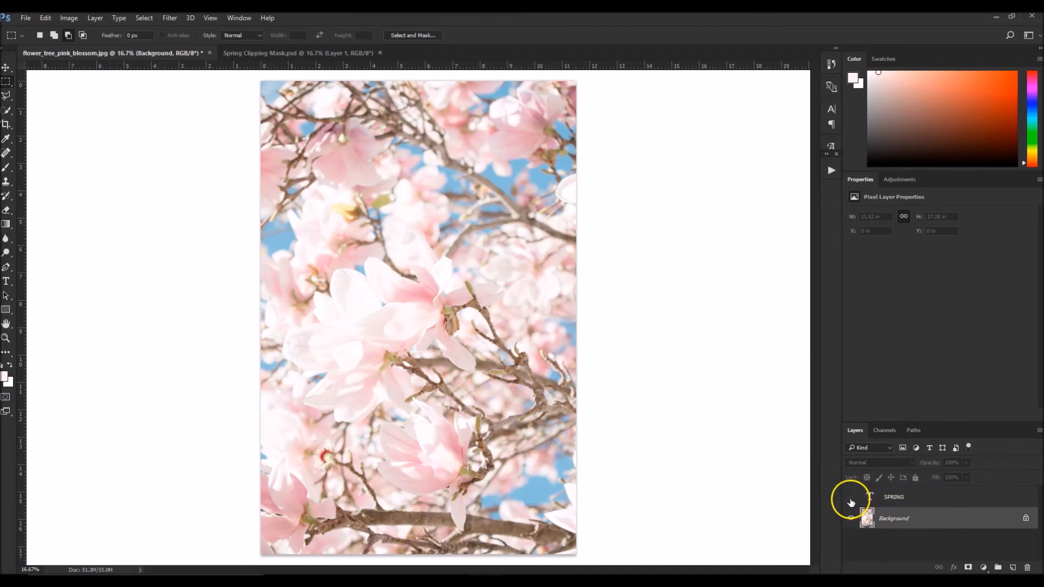
- Make the SPRING layer visible again and load its letter shapes as a selection
left_click(851, 496)
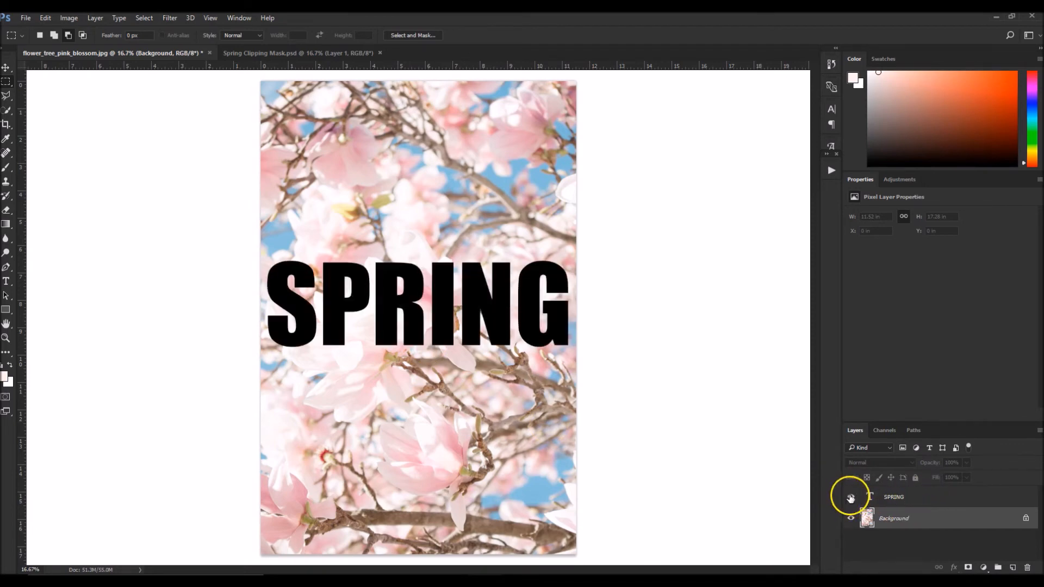
right_click(867, 496)
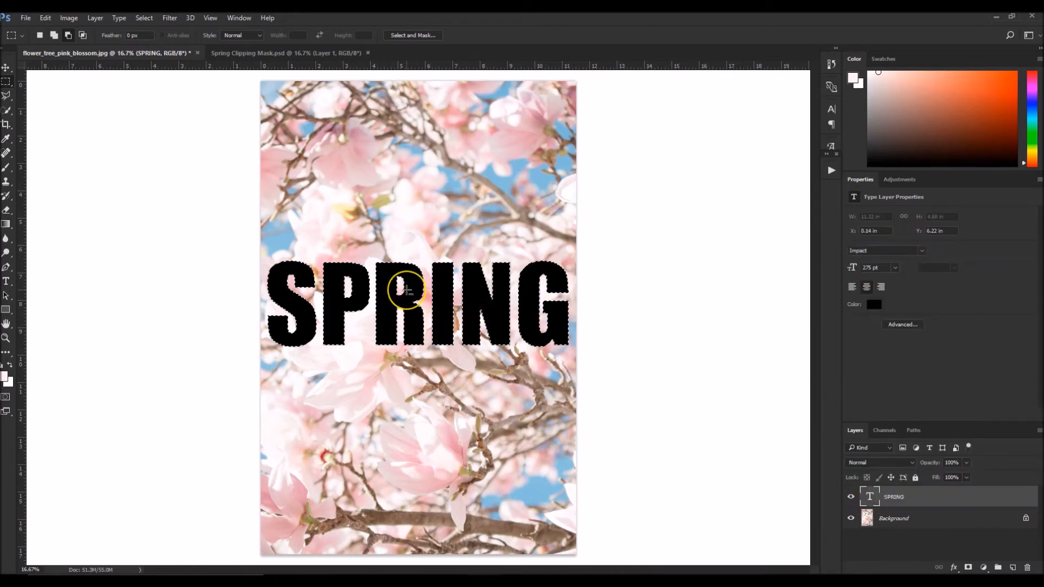
mouse_move(591, 352)
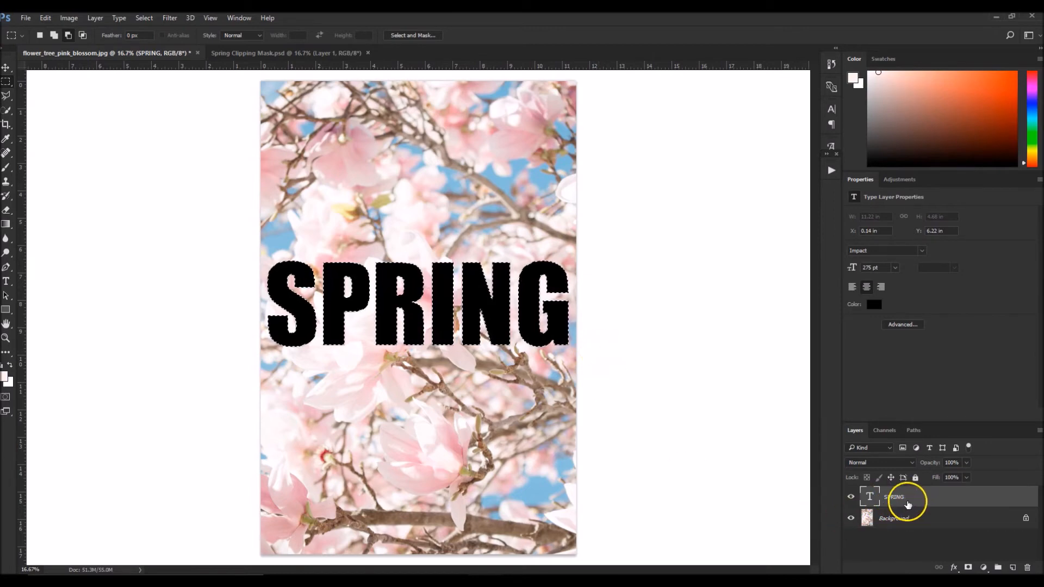
- Select a layer in the Layers panel to begin masking the photo to SPRING
left_click(895, 496)
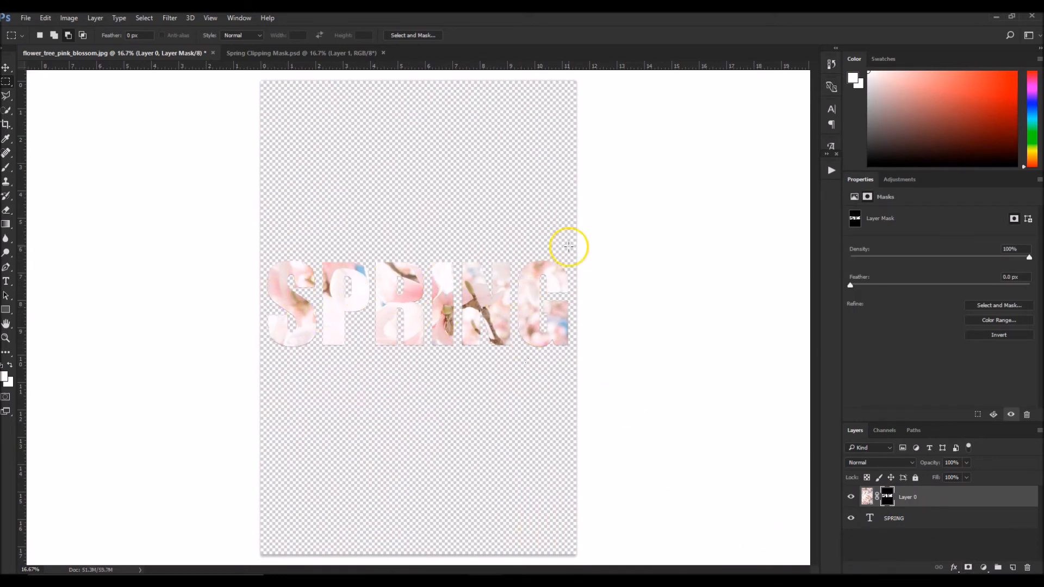
mouse_move(996, 391)
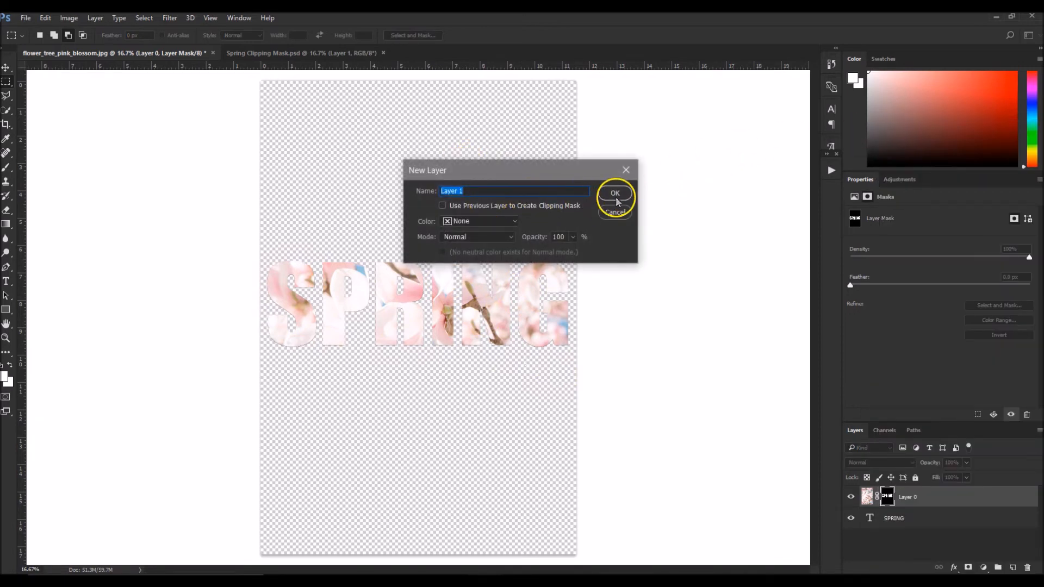
- Add a new Layer 1 below the lettering and fill it with pink
left_click(614, 193)
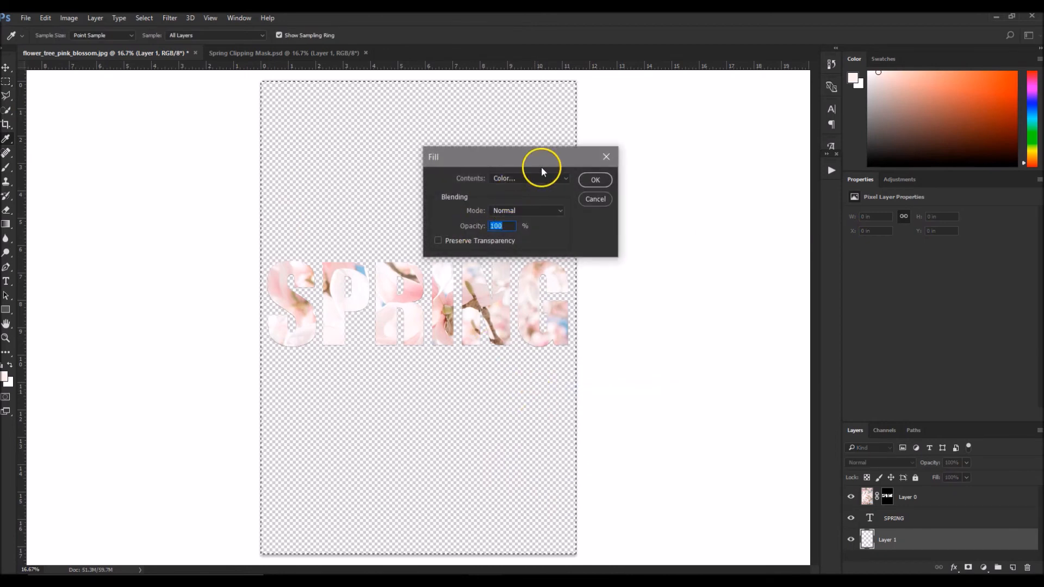
left_click(593, 180)
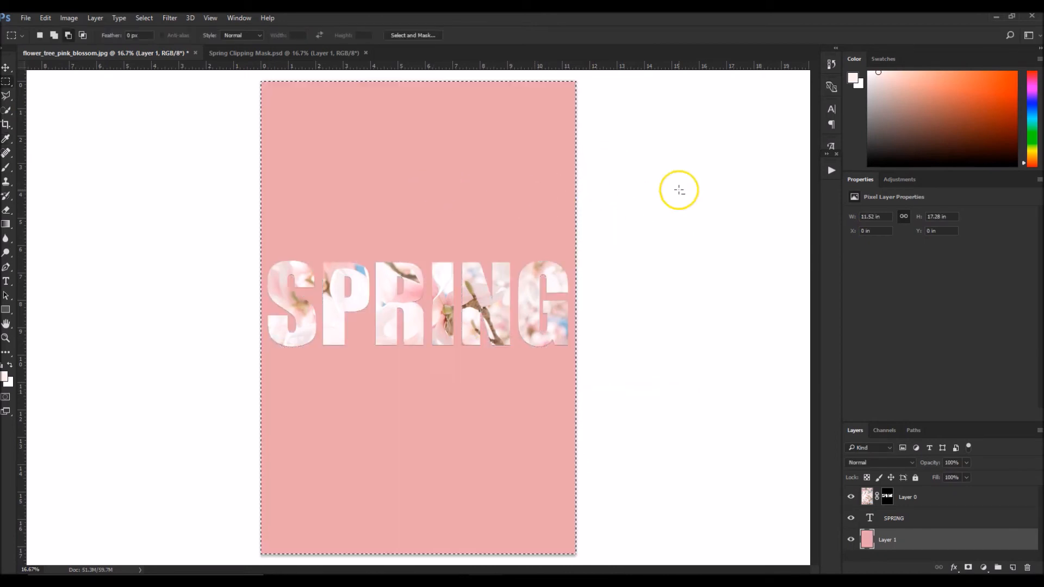
mouse_move(698, 258)
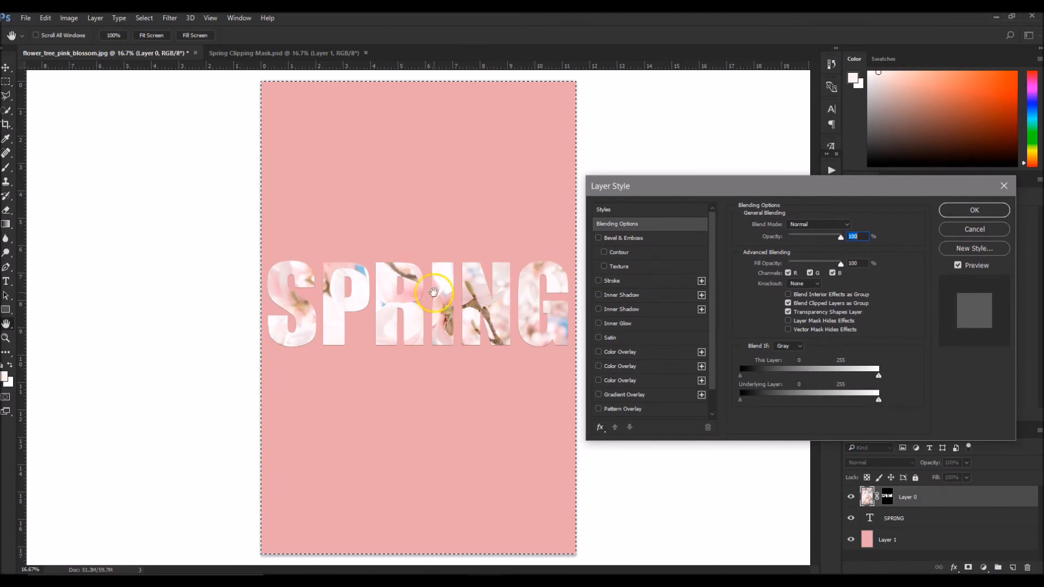
mouse_move(681, 350)
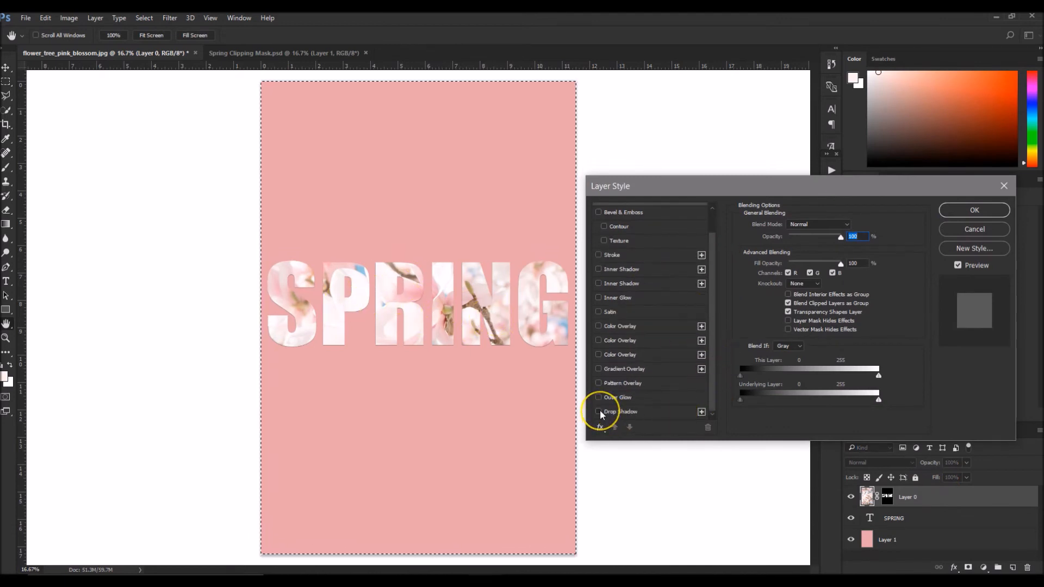
left_click(598, 412)
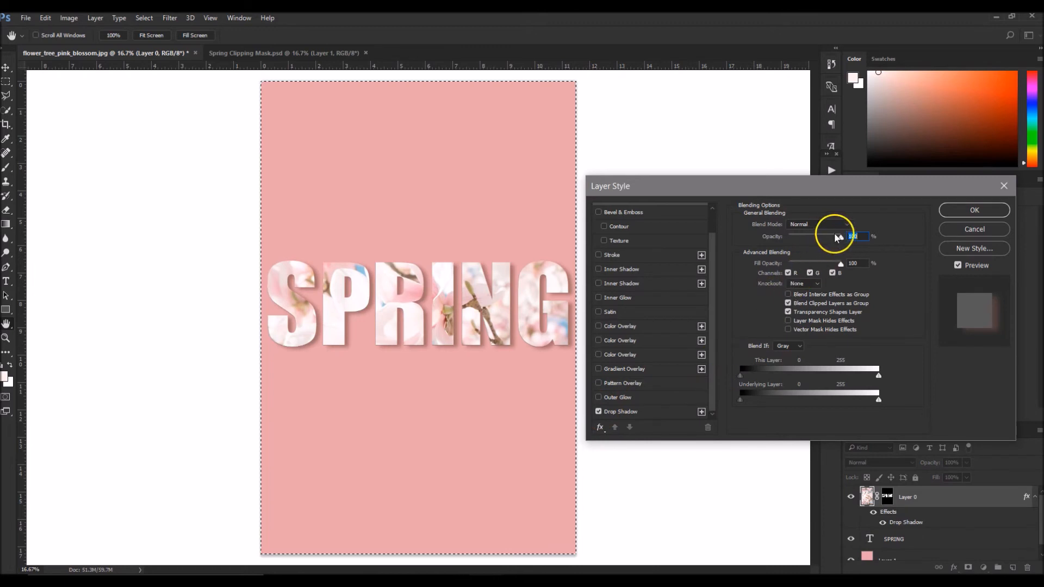
left_click(620, 411)
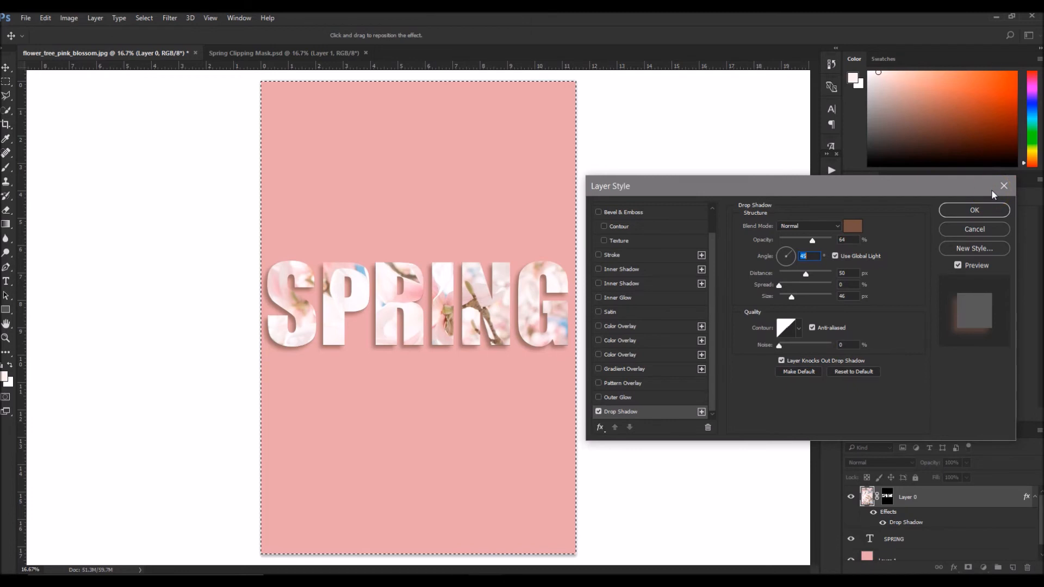
left_click(973, 229)
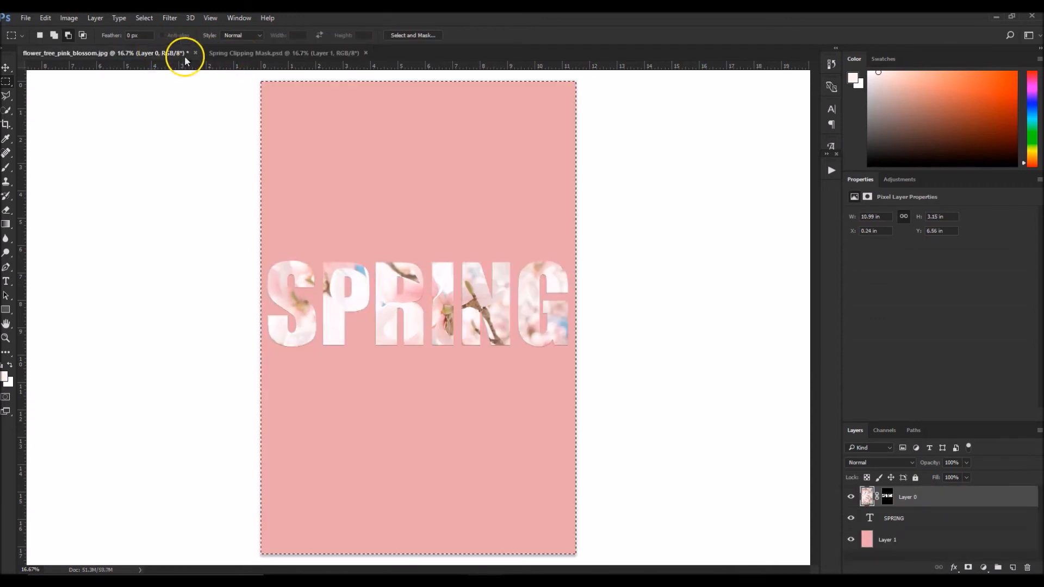
- Deselect the marquee so the blossom-filled SPRING shows cleanly on pink
left_click(285, 53)
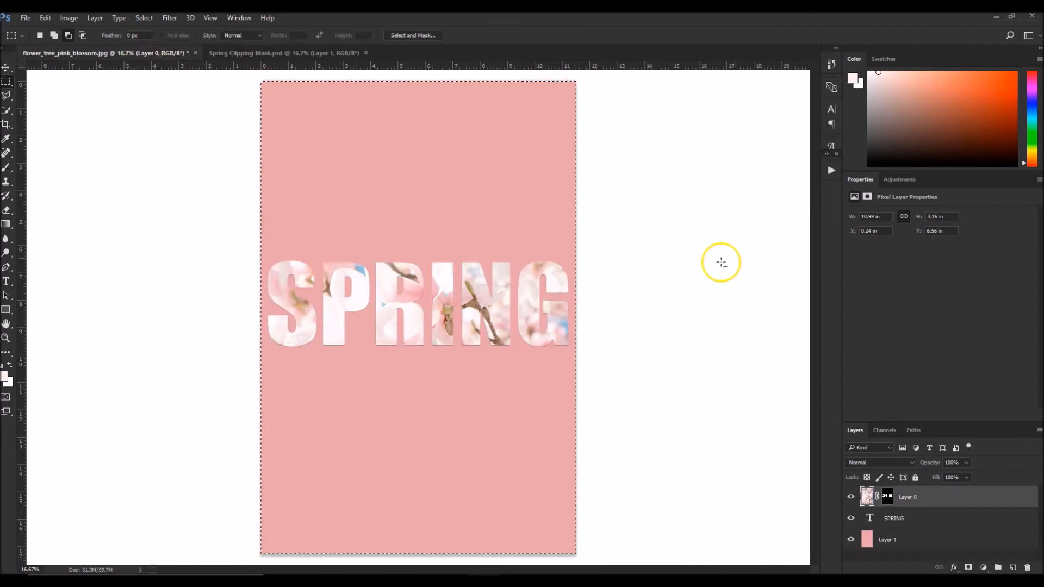
mouse_move(737, 258)
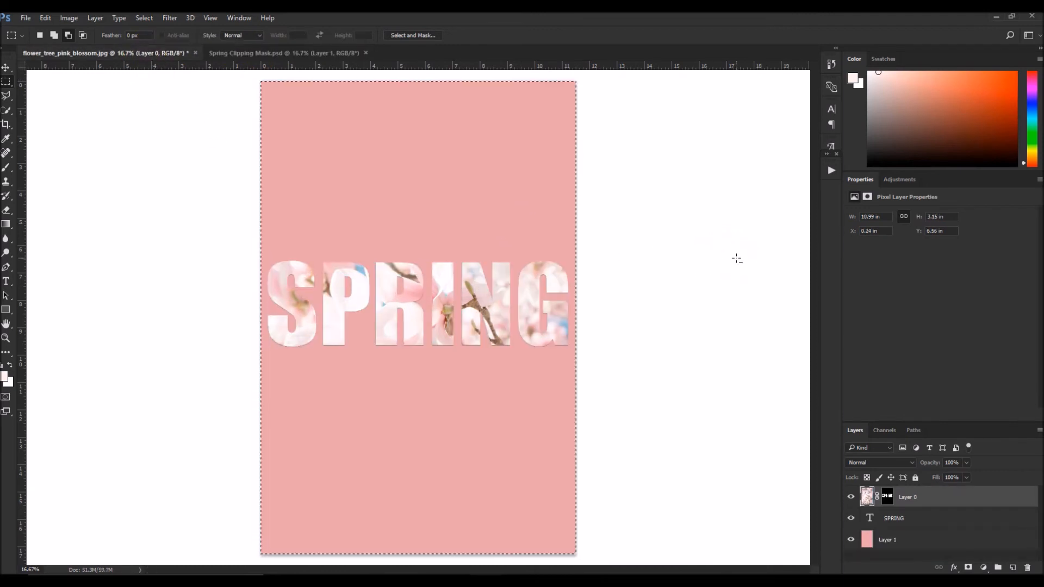
mouse_move(771, 455)
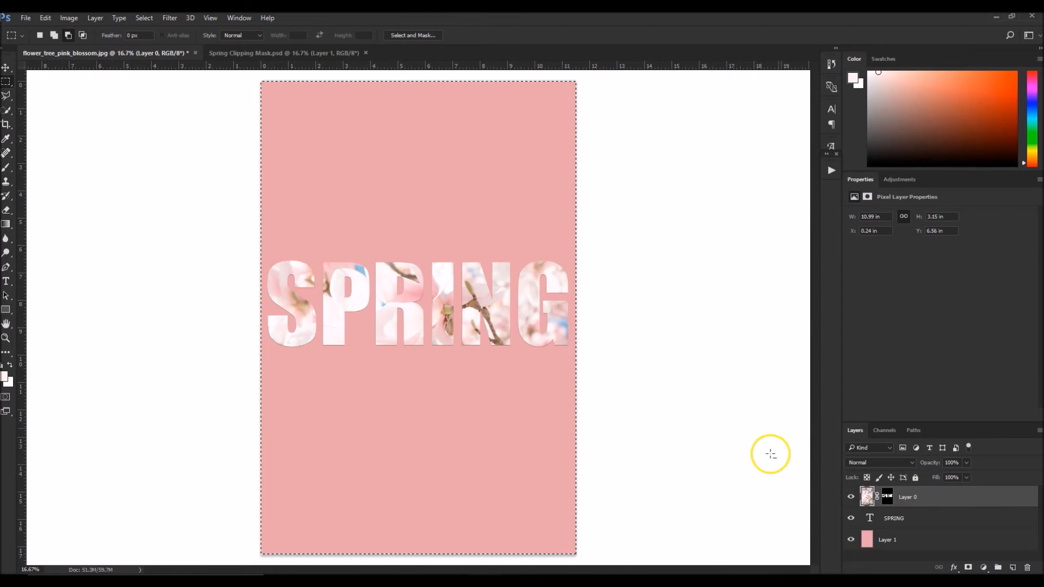
mouse_move(193, 337)
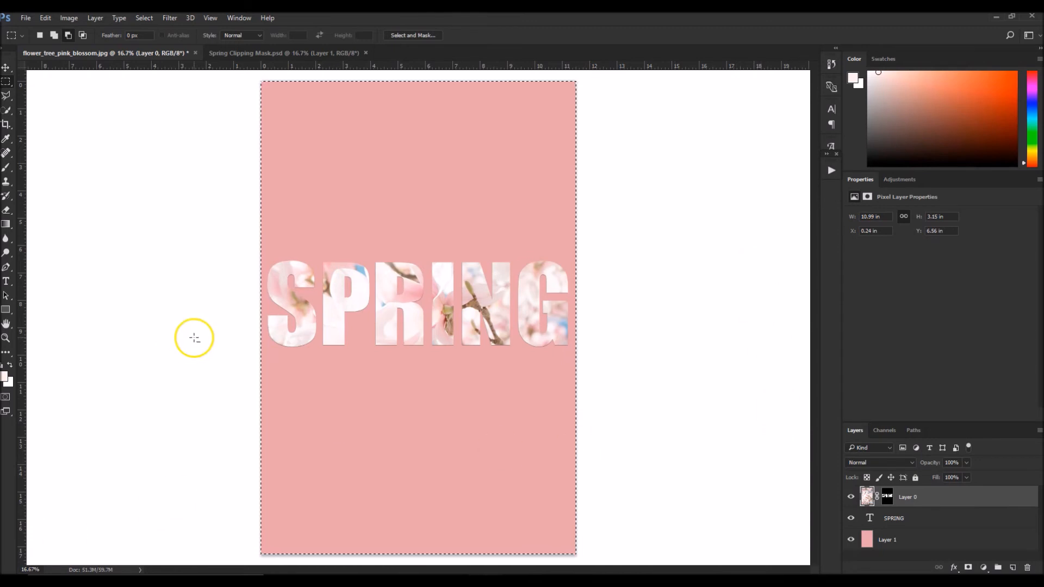
mouse_move(209, 320)
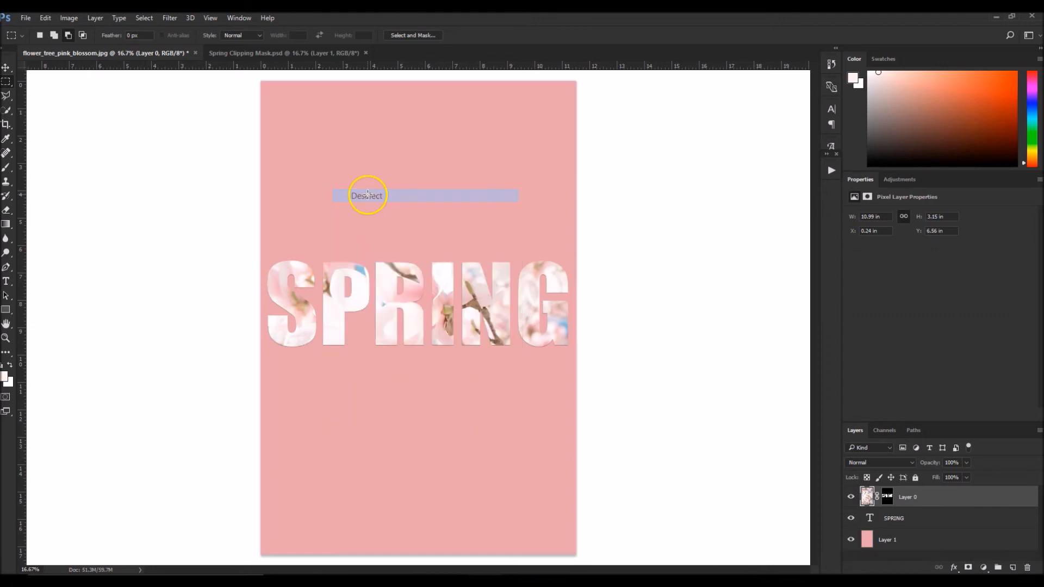
left_click(367, 195)
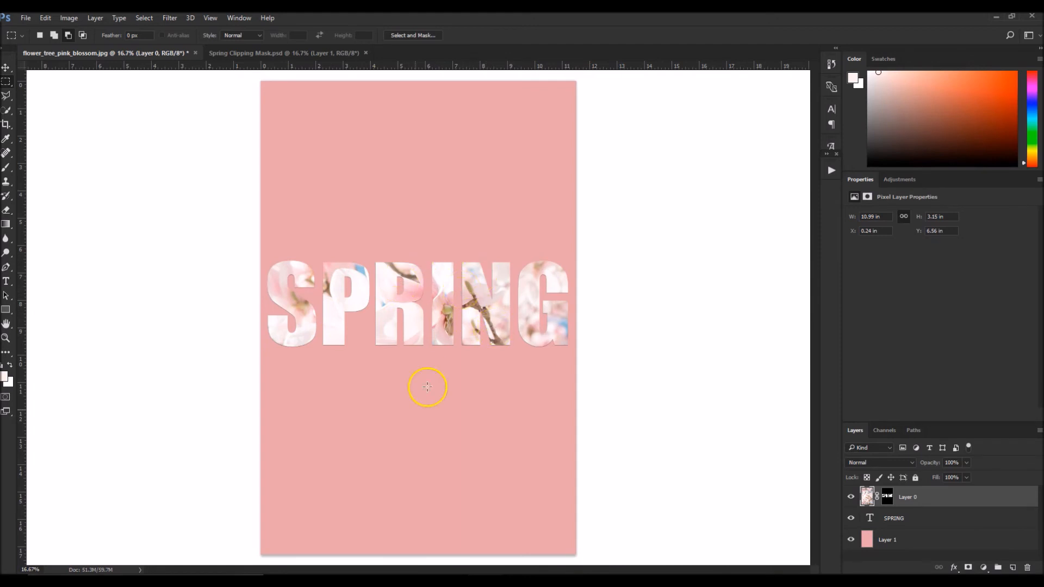
mouse_move(283, 322)
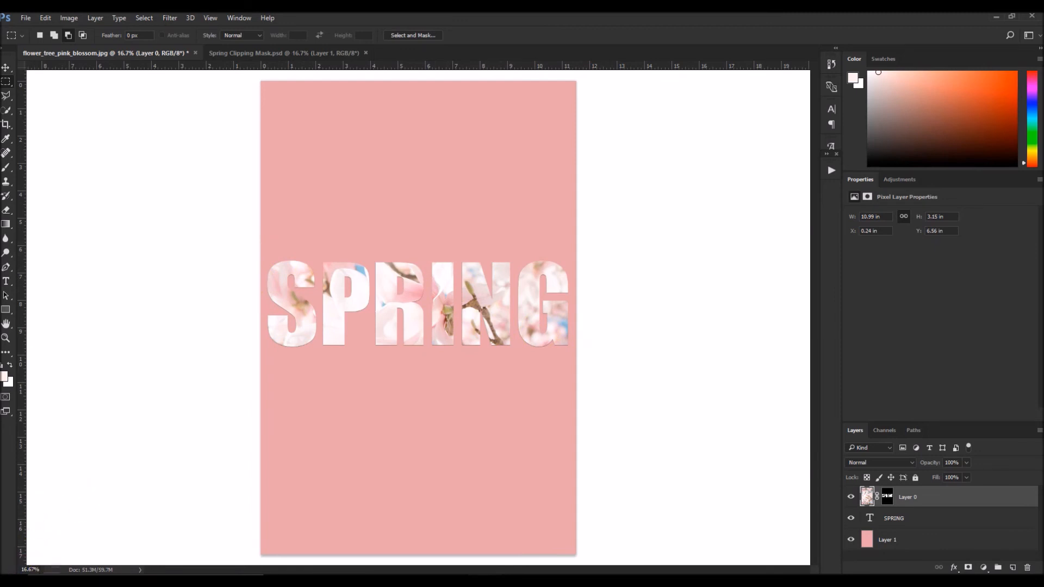
mouse_move(561, 486)
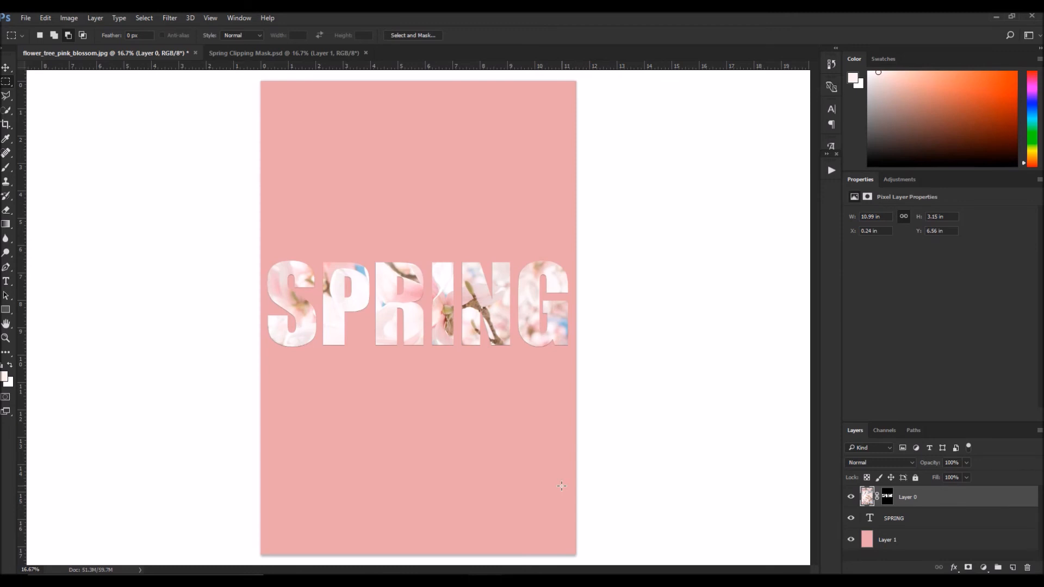
mouse_move(229, 429)
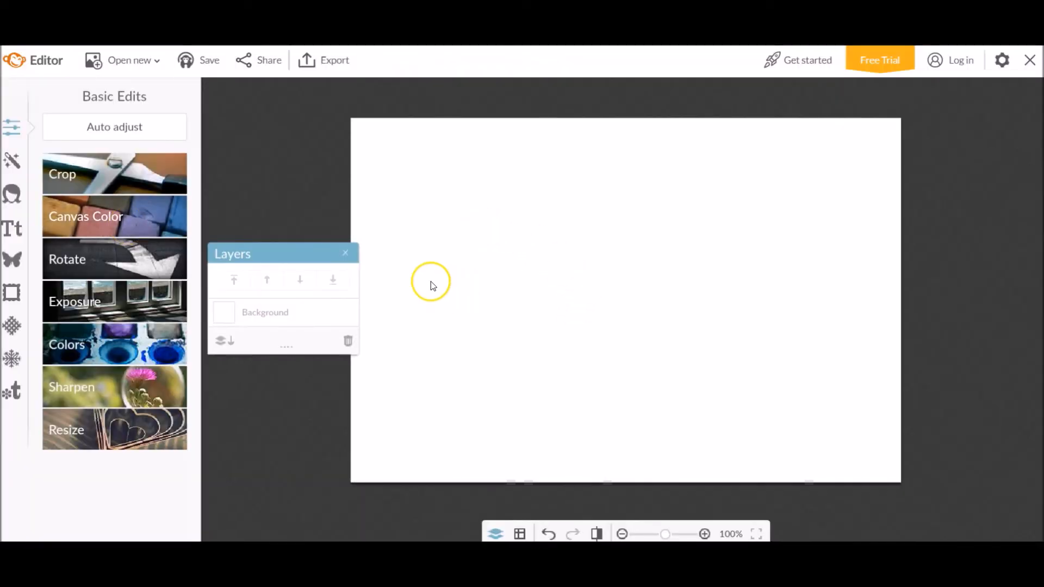
- Close PicMonkey's Layers palette and show the Text font list
left_click(345, 253)
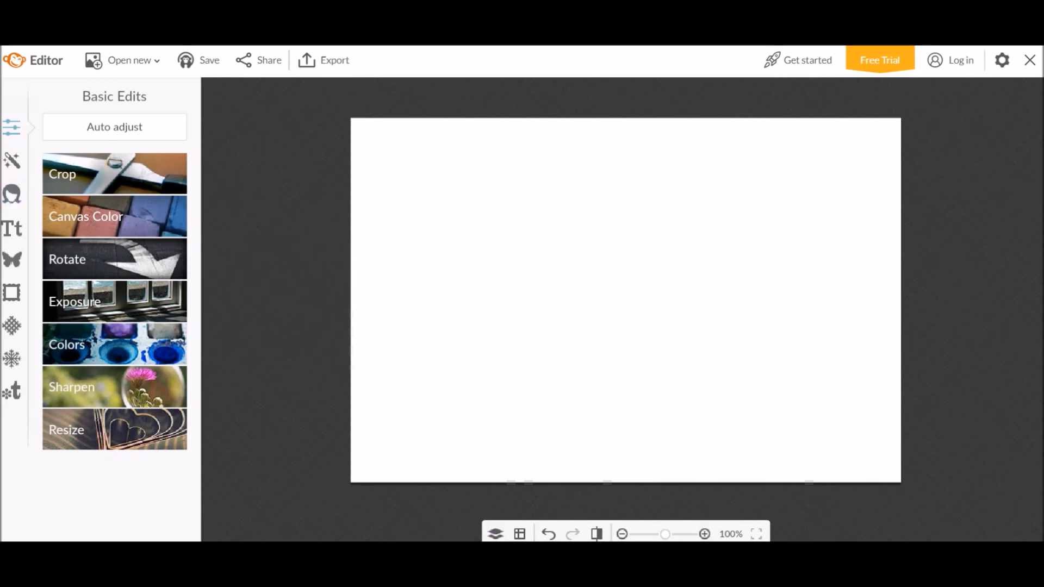
left_click(12, 228)
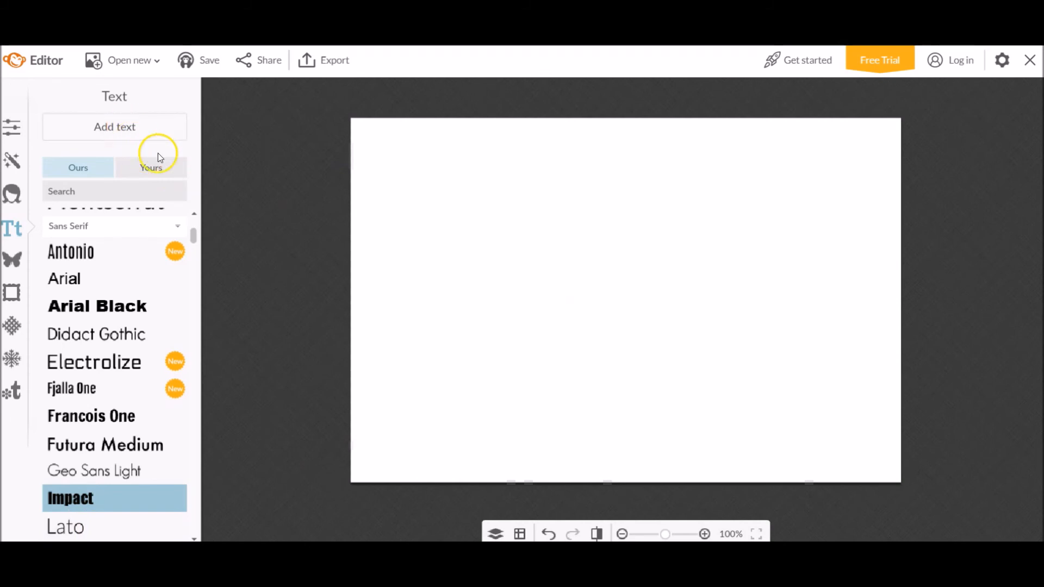
- Add SPRING in centred Impact, size 132, stretched across the canvas
left_click(113, 127)
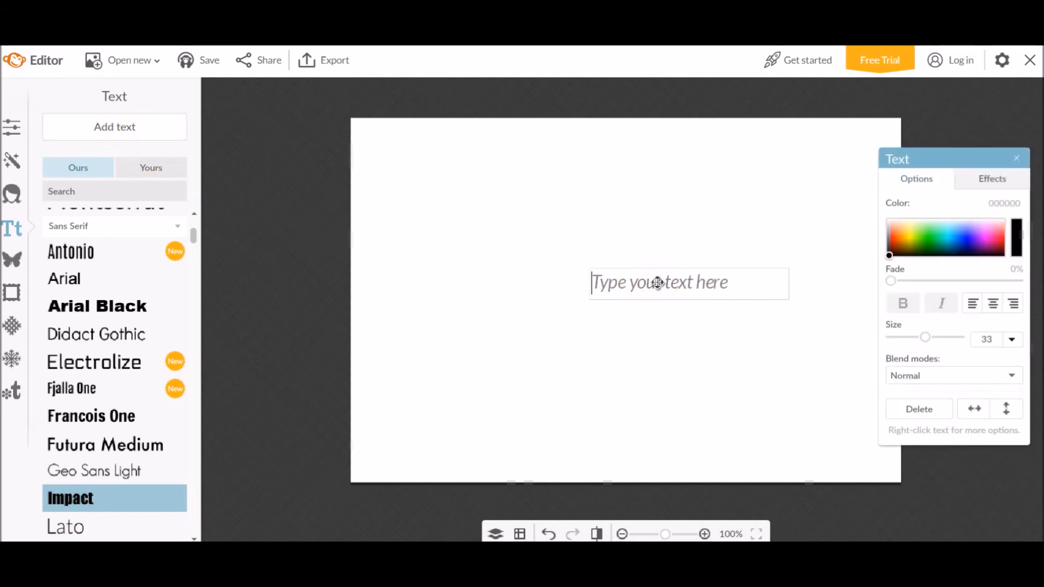
type("sp")
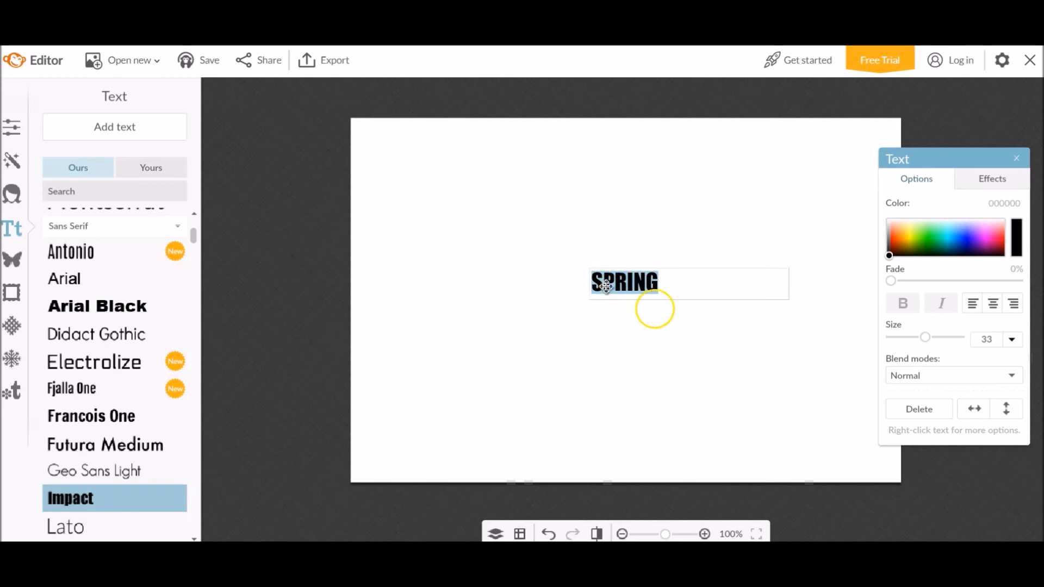
left_click_drag(925, 337, 928, 337)
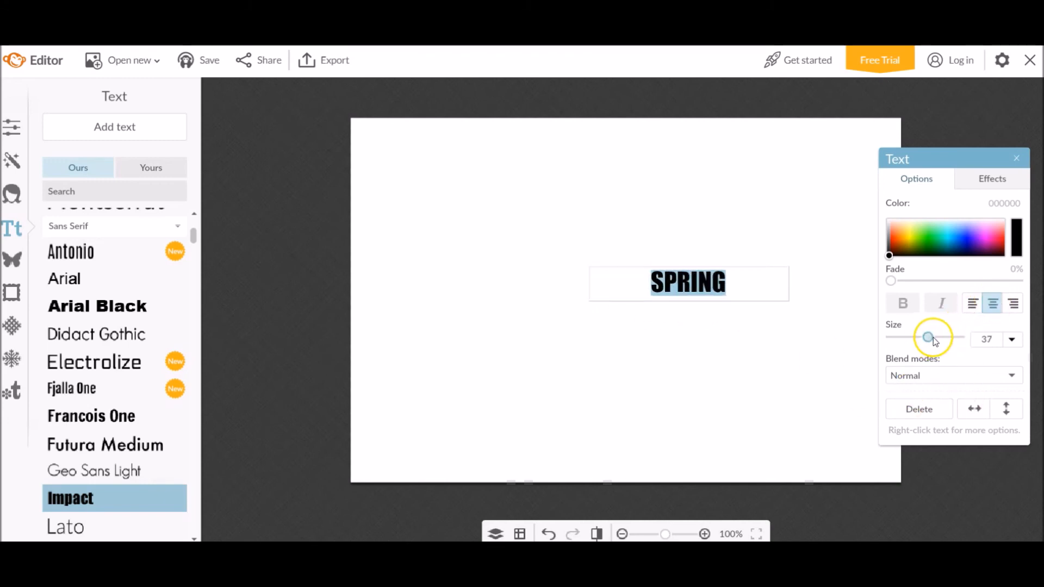
left_click_drag(928, 337, 959, 337)
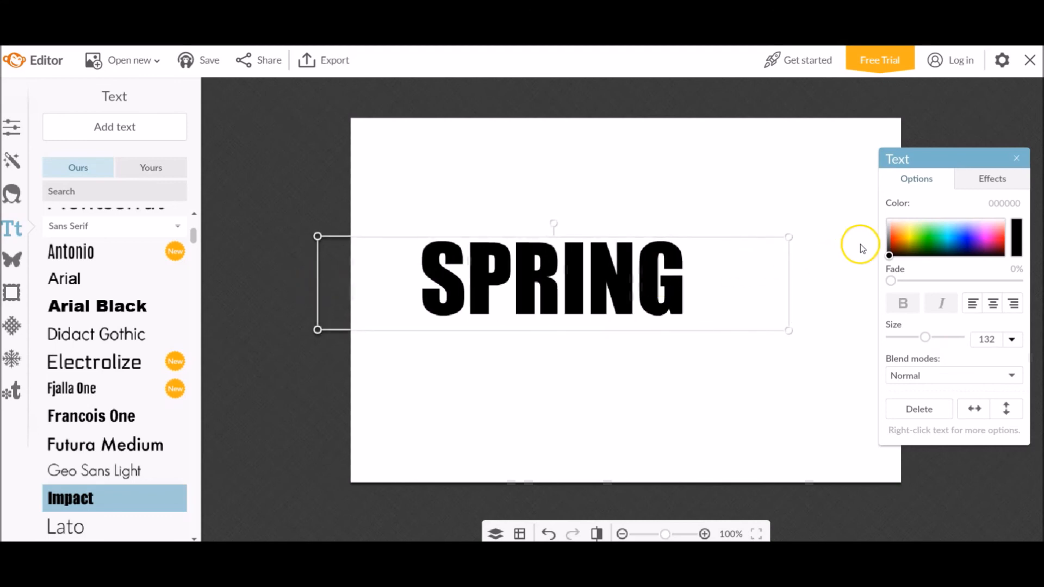
left_click_drag(925, 338, 939, 337)
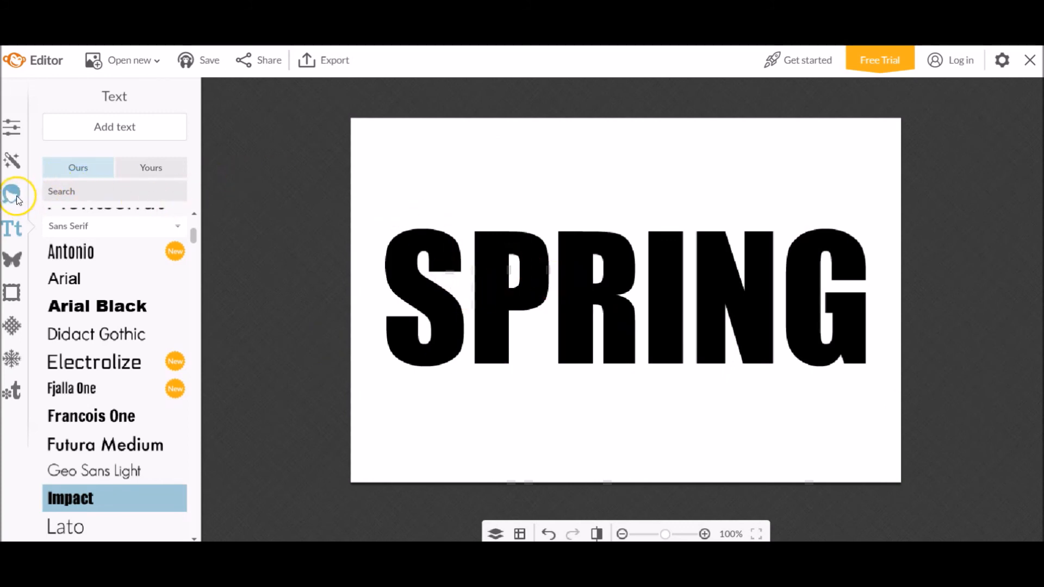
- Upload the pink blossom photo as an overlay via Add your own
left_click(11, 259)
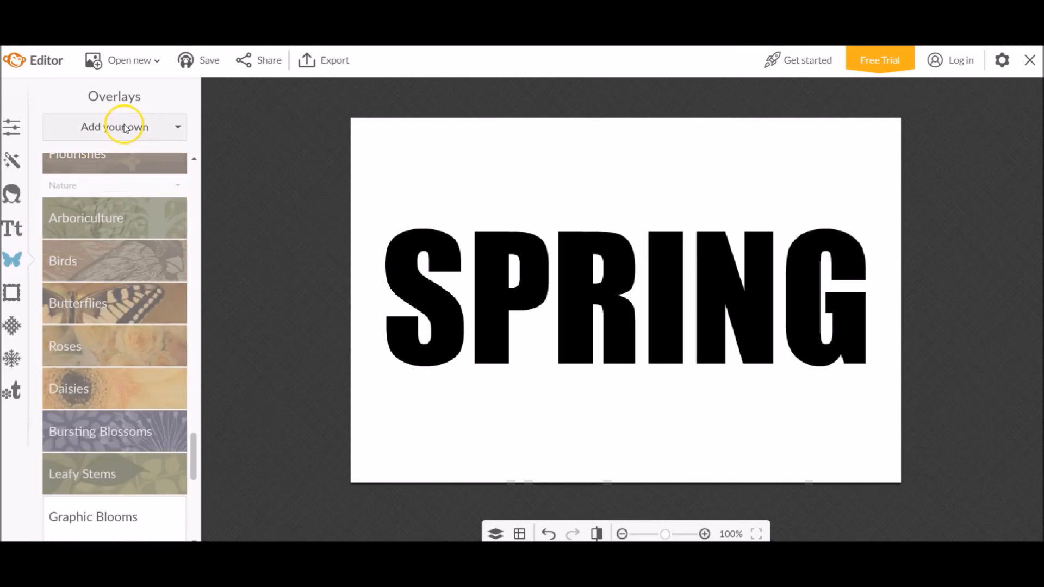
left_click(176, 127)
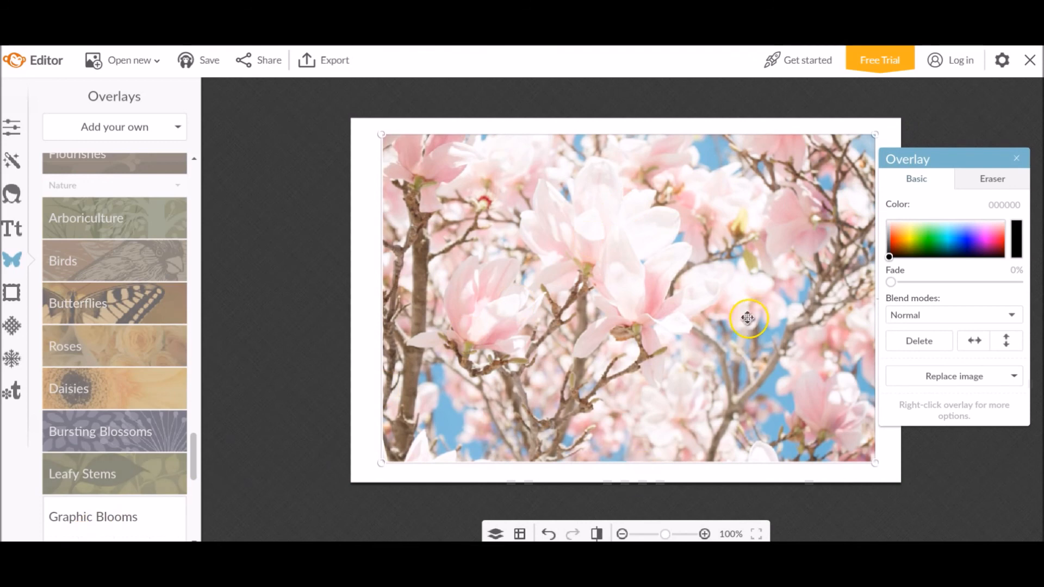
mouse_move(830, 161)
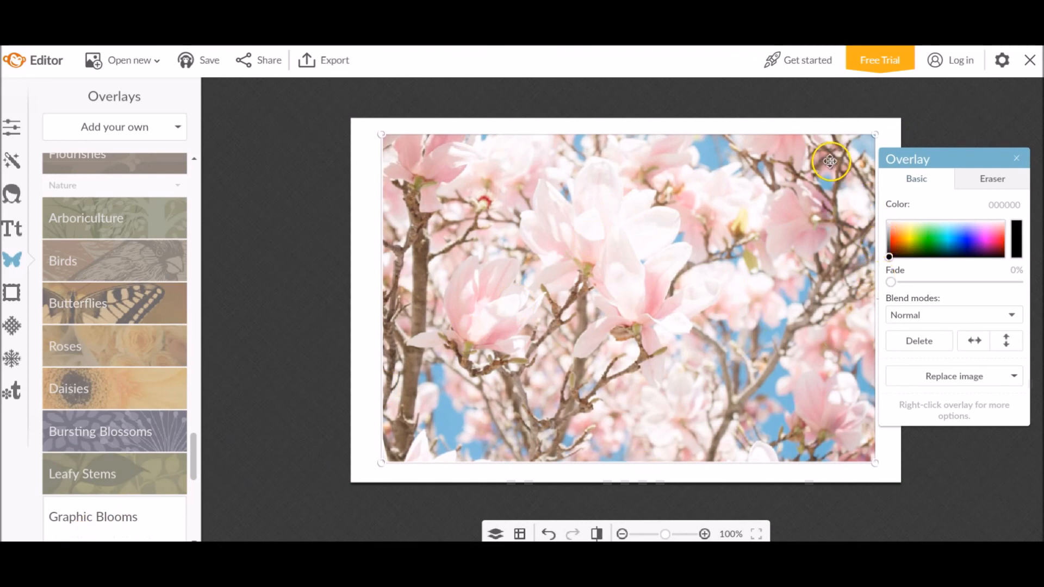
mouse_move(925, 313)
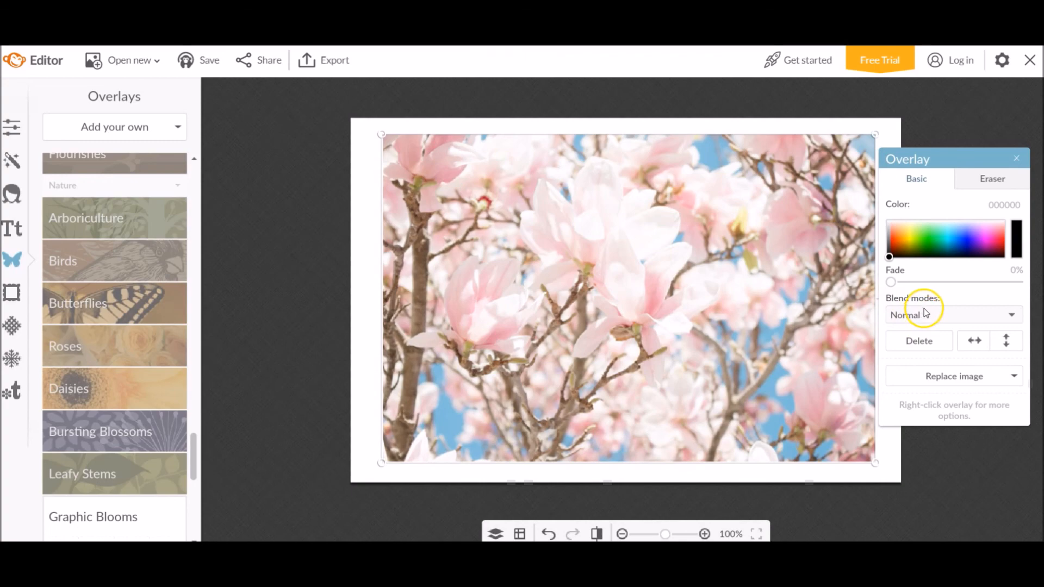
- Set the blossom overlay's blend mode to Lighten
left_click(953, 315)
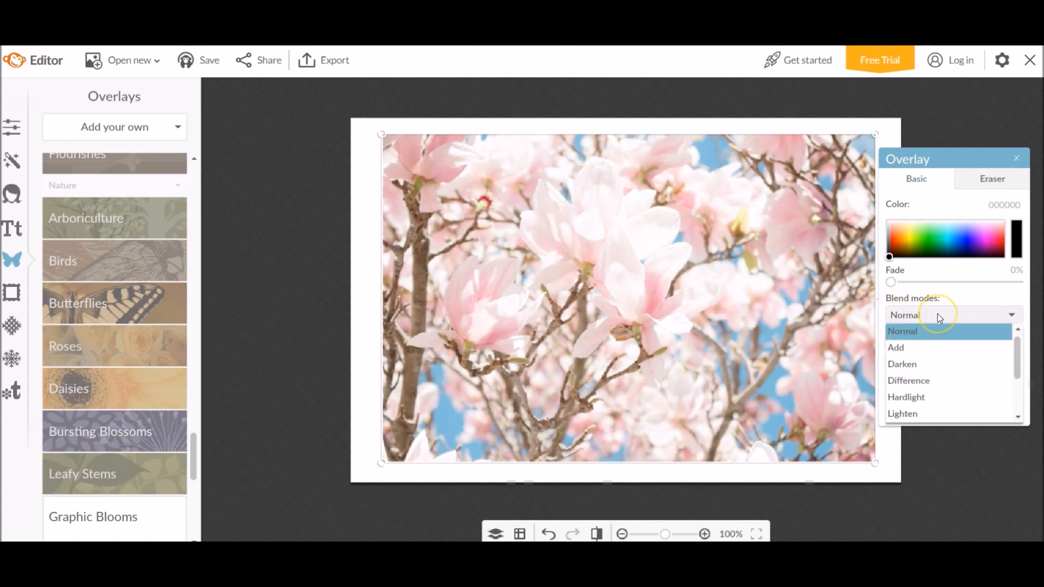
left_click(909, 380)
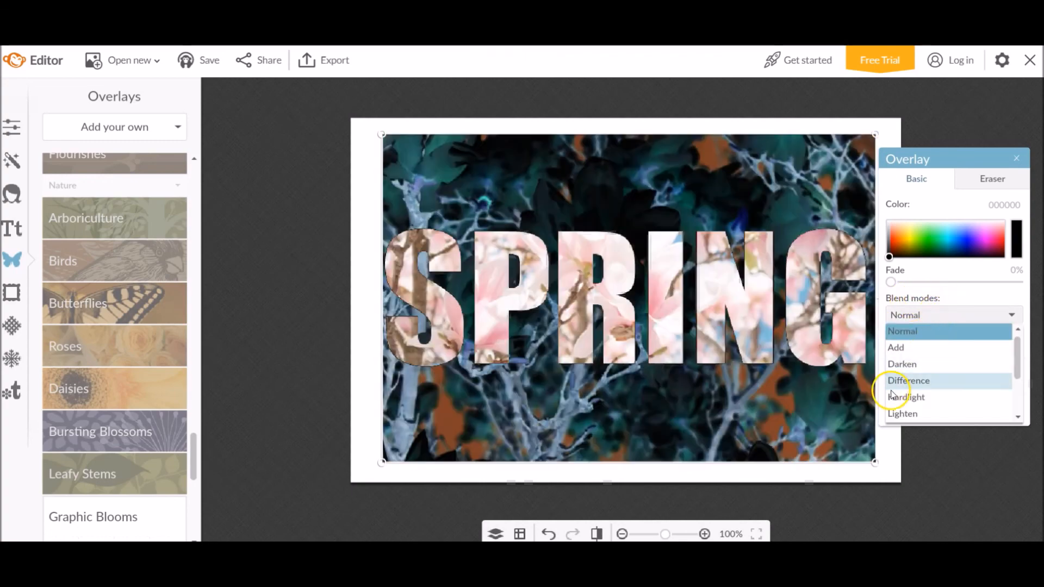
left_click(902, 413)
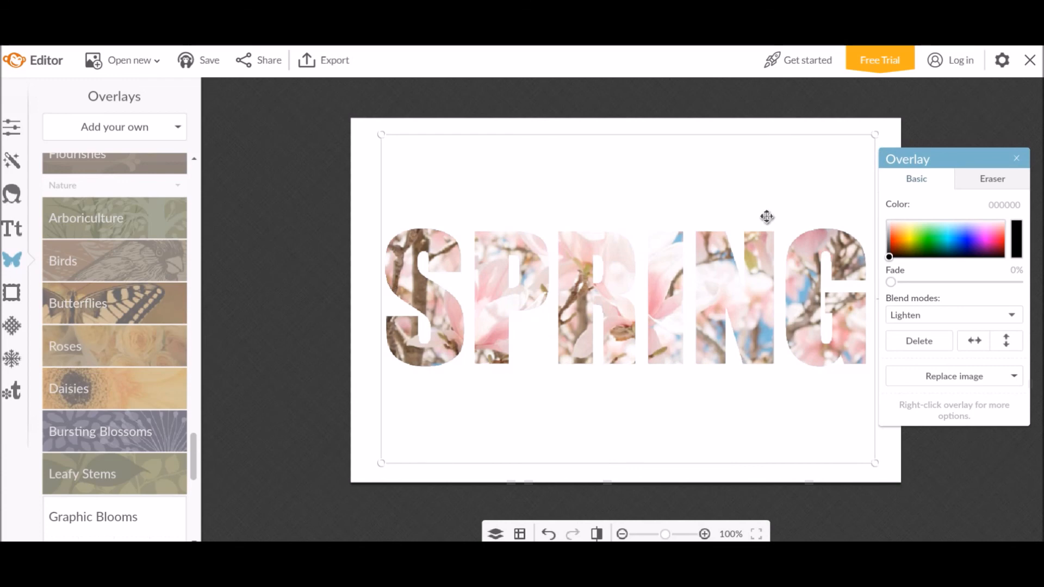
left_click(953, 315)
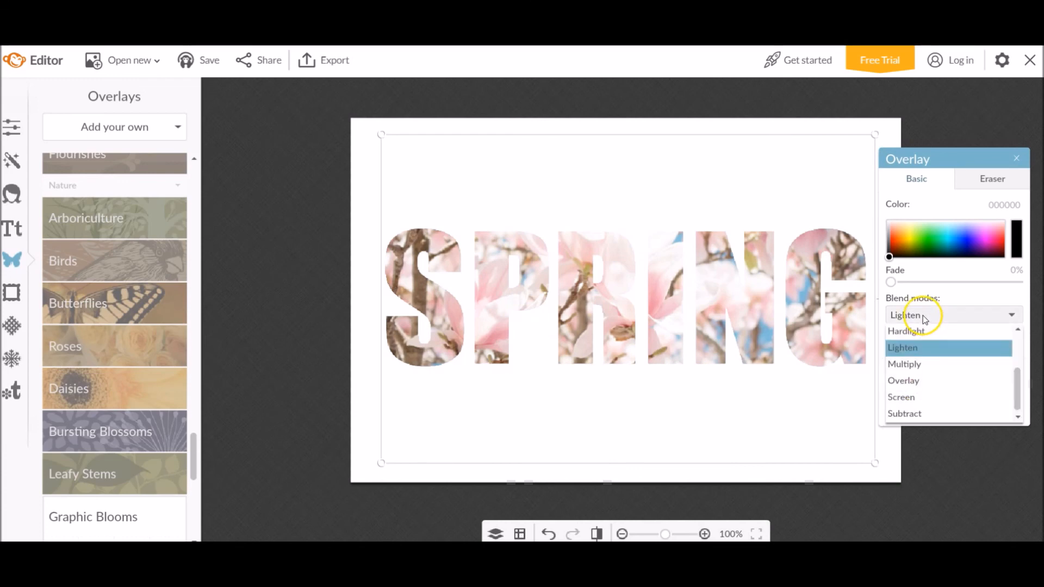
left_click(902, 347)
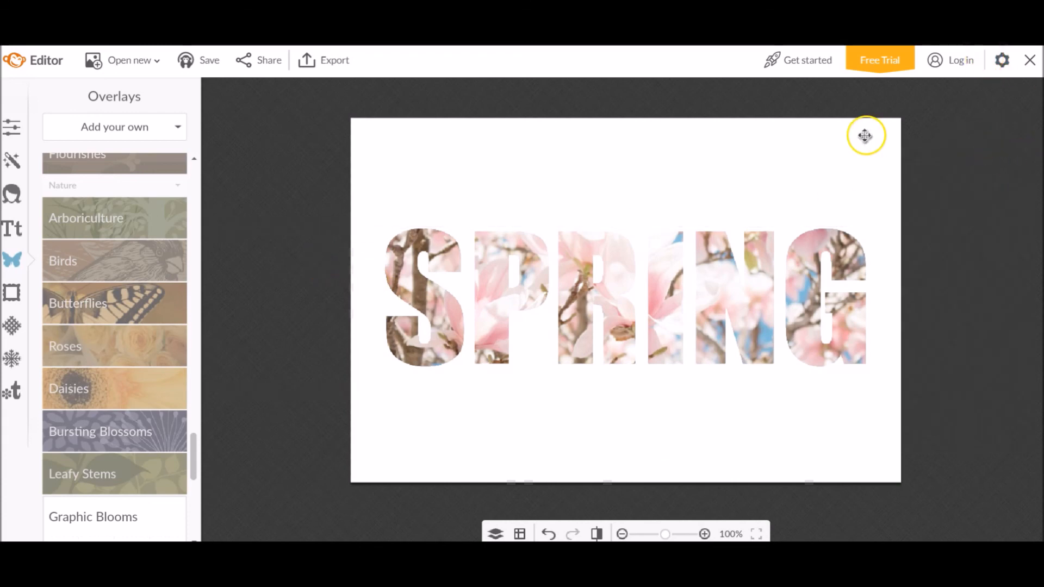
mouse_move(872, 127)
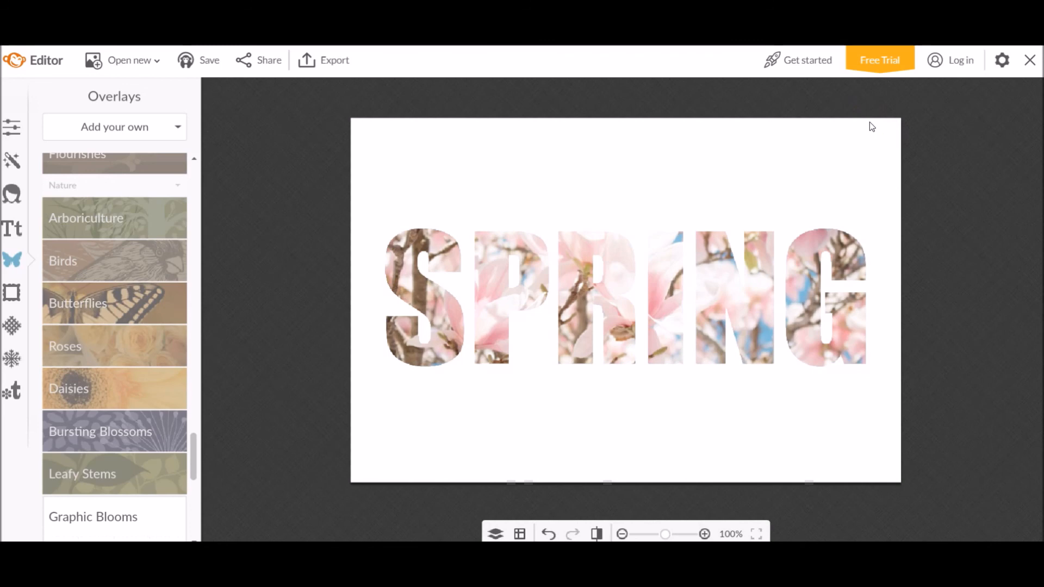
mouse_move(801, 255)
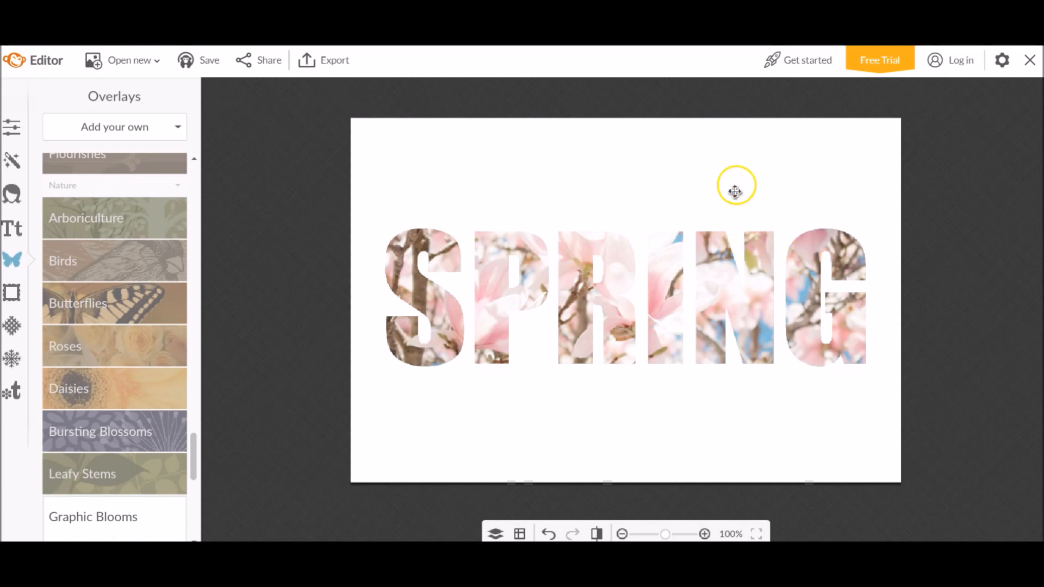
mouse_move(224, 238)
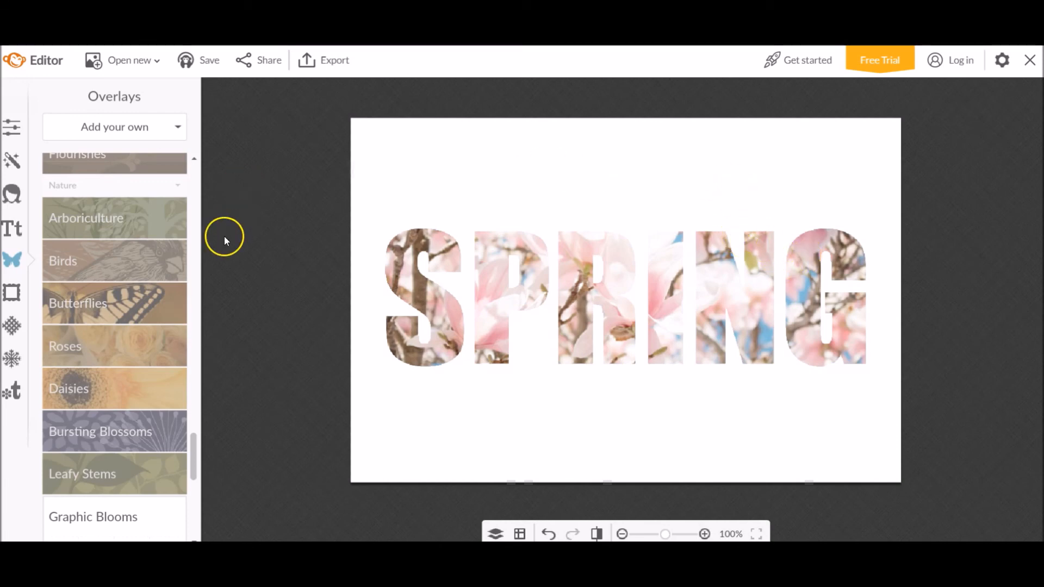